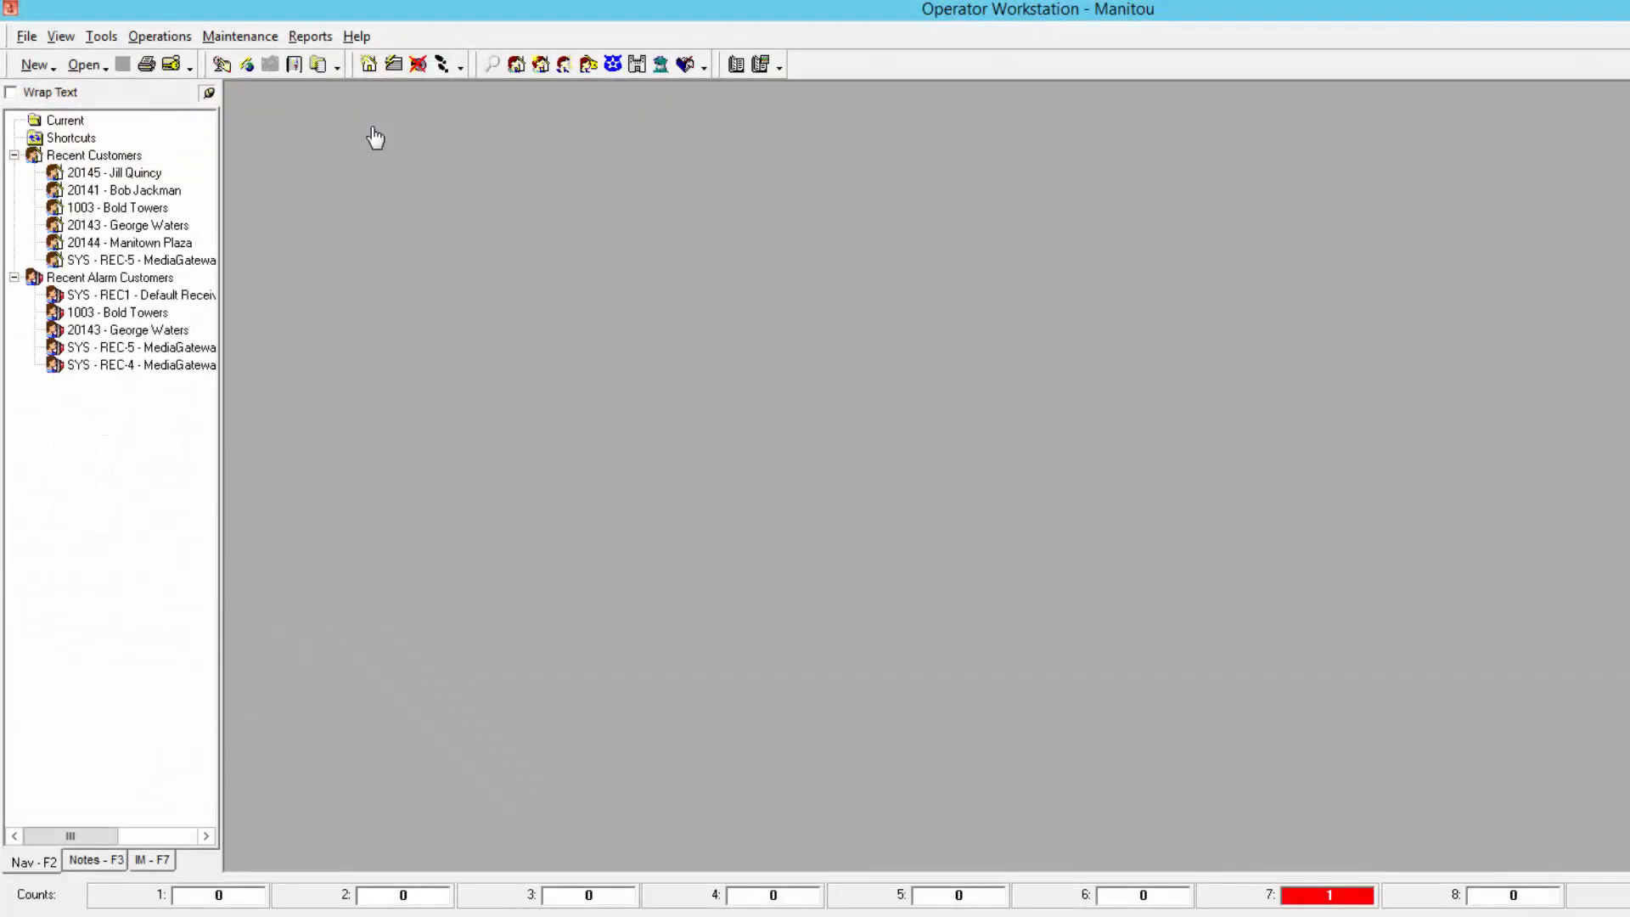
mouse_move(369, 80)
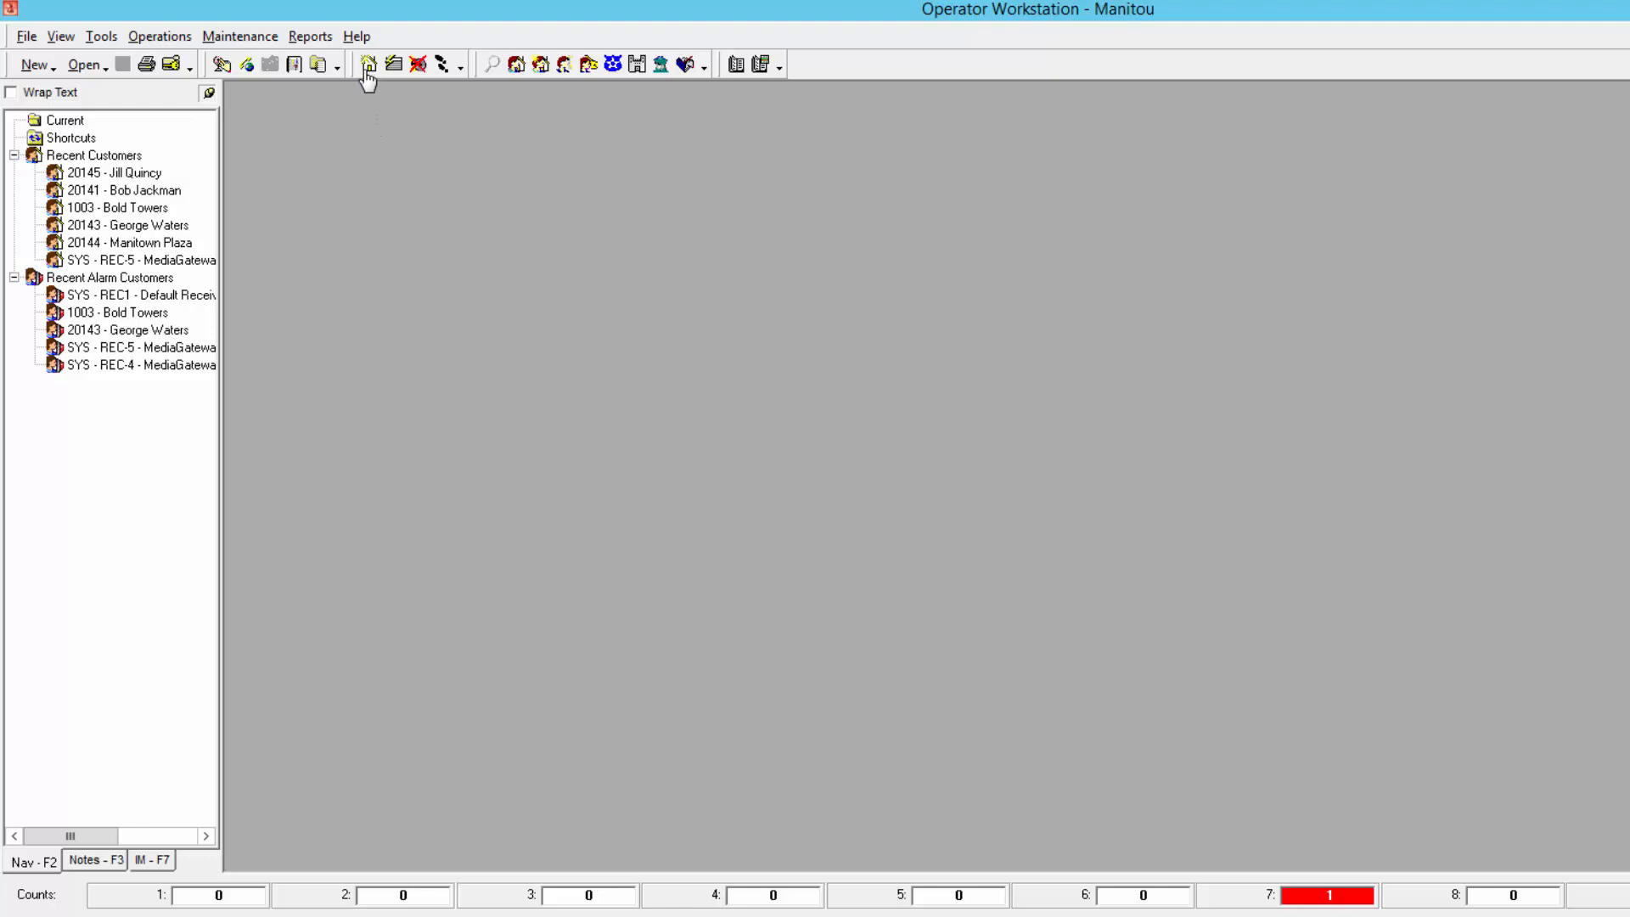
mouse_move(325, 70)
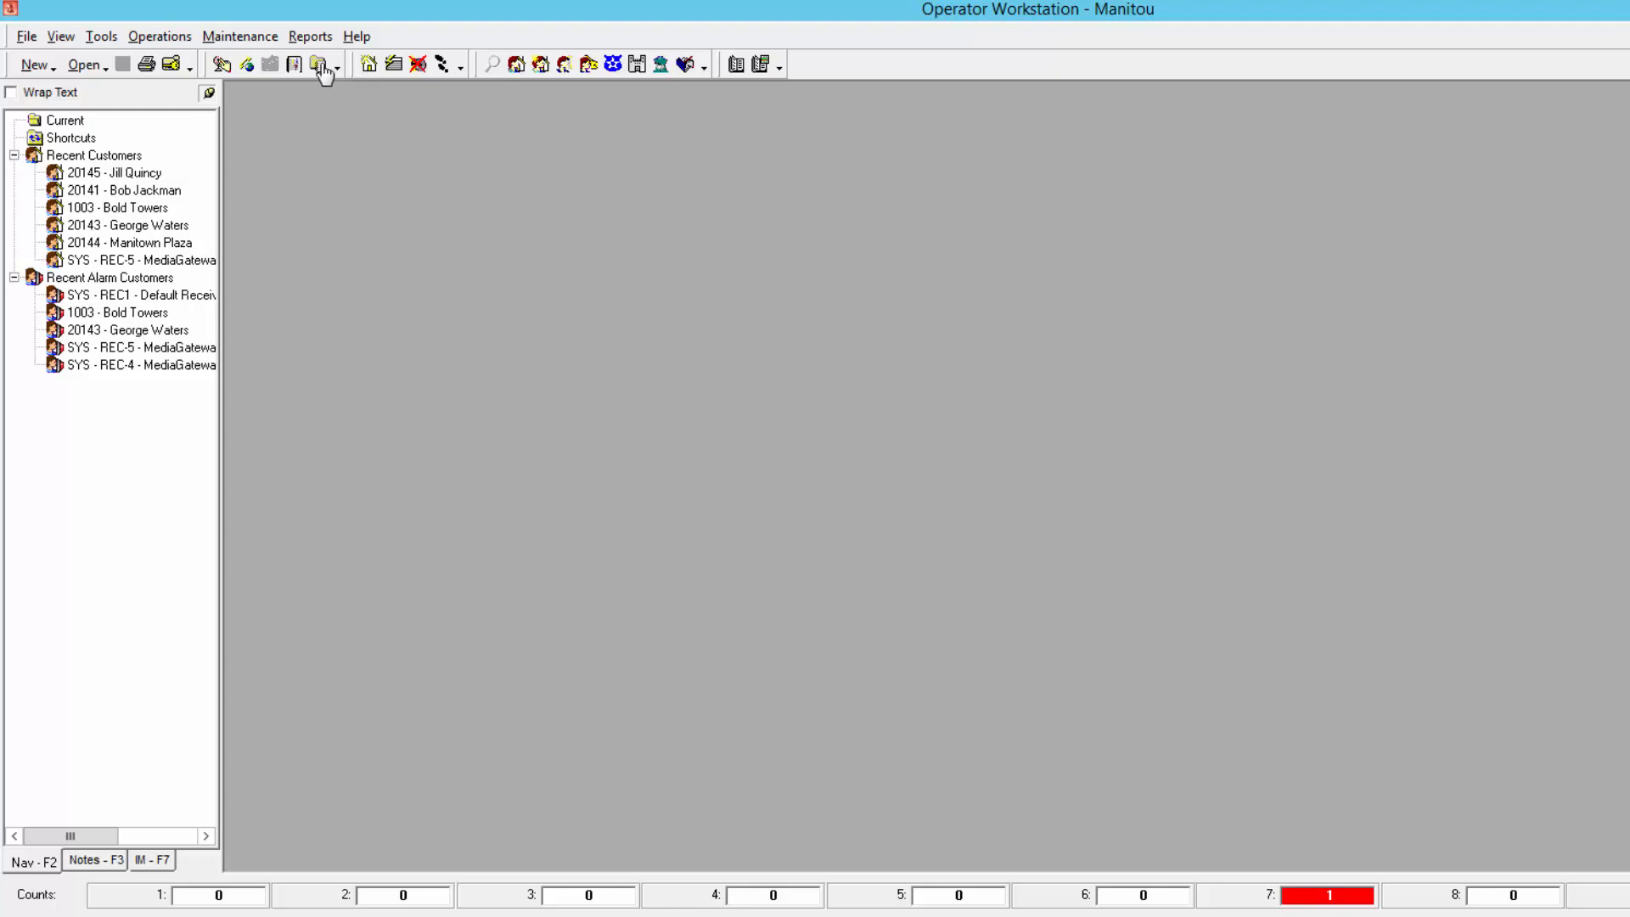
Step: Launch Alarm Handling from the Operations menu
left_click(159, 36)
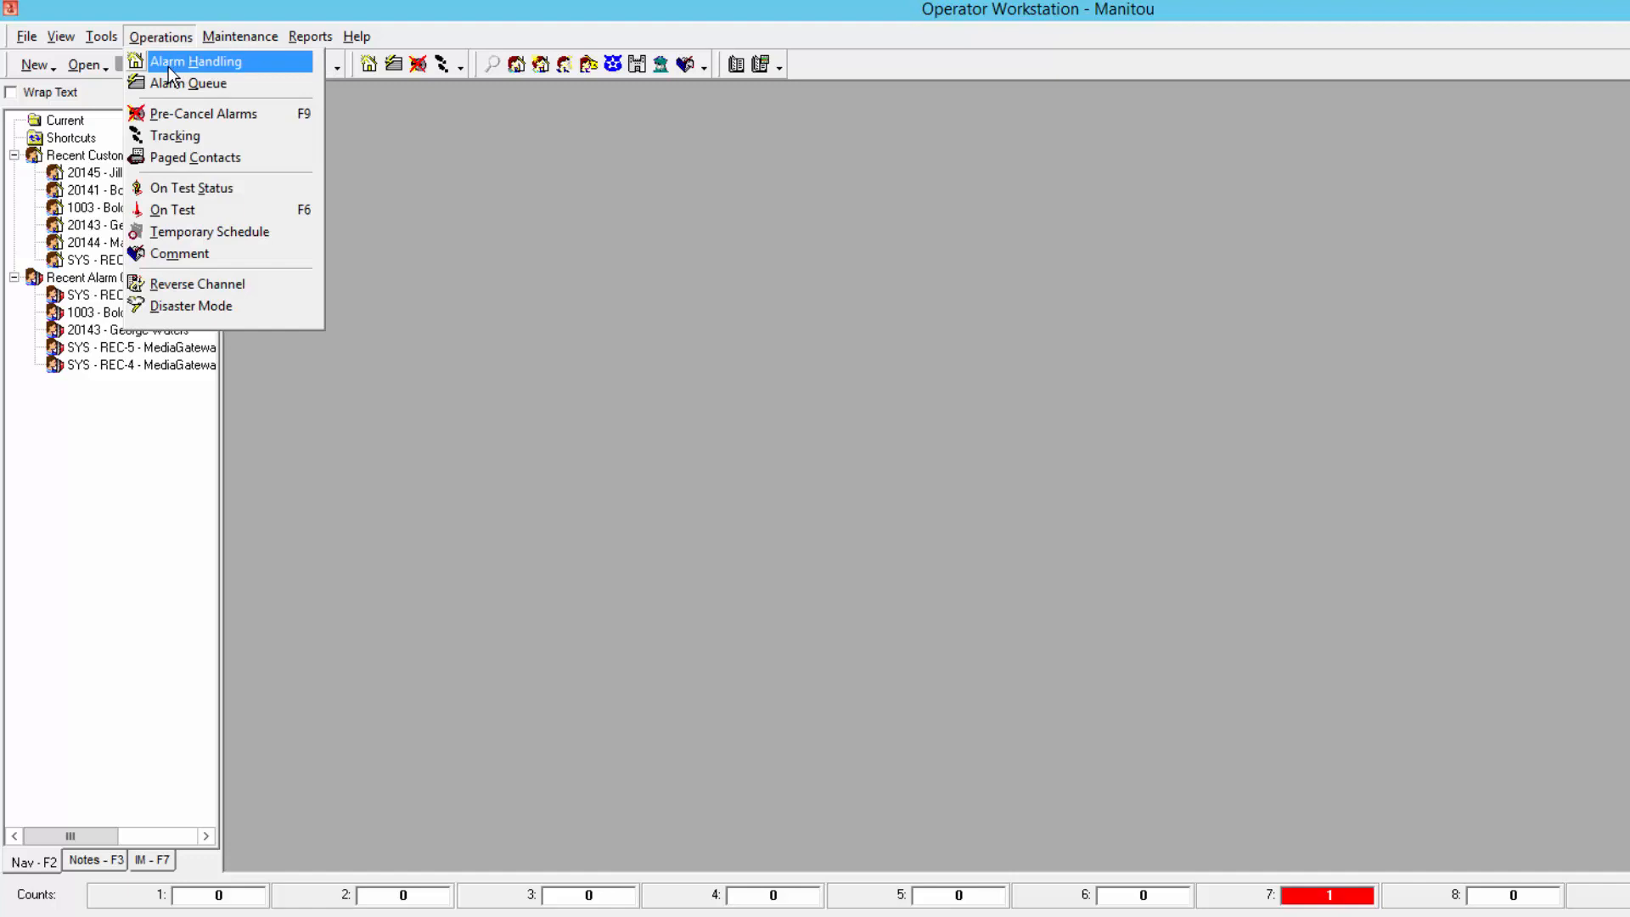
mouse_move(112, 171)
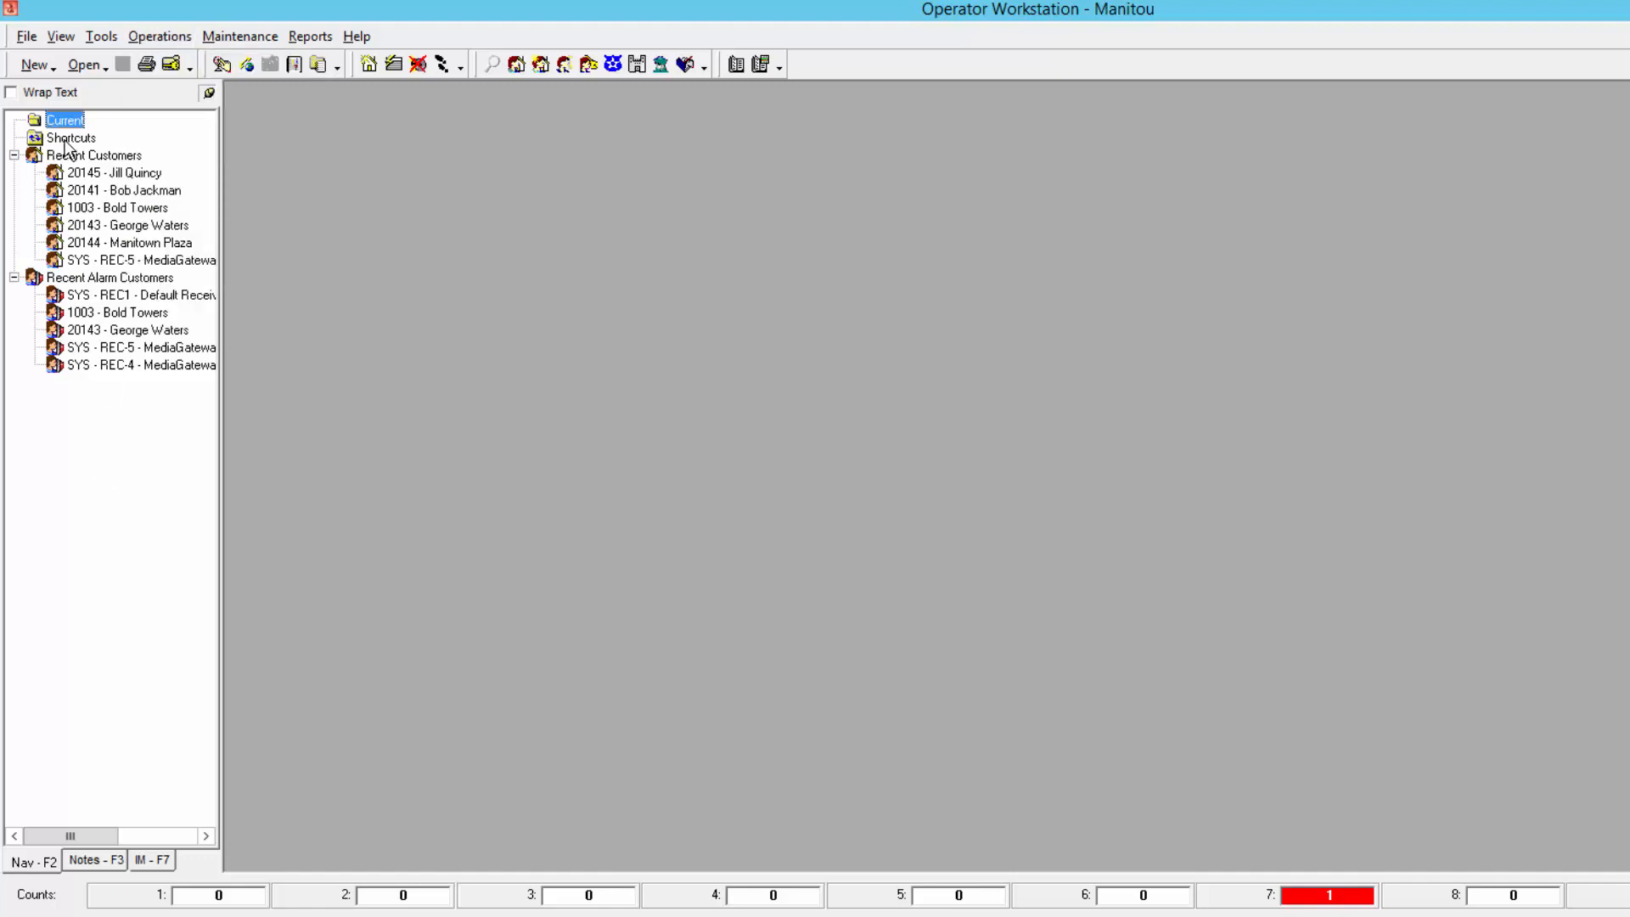
left_click(71, 137)
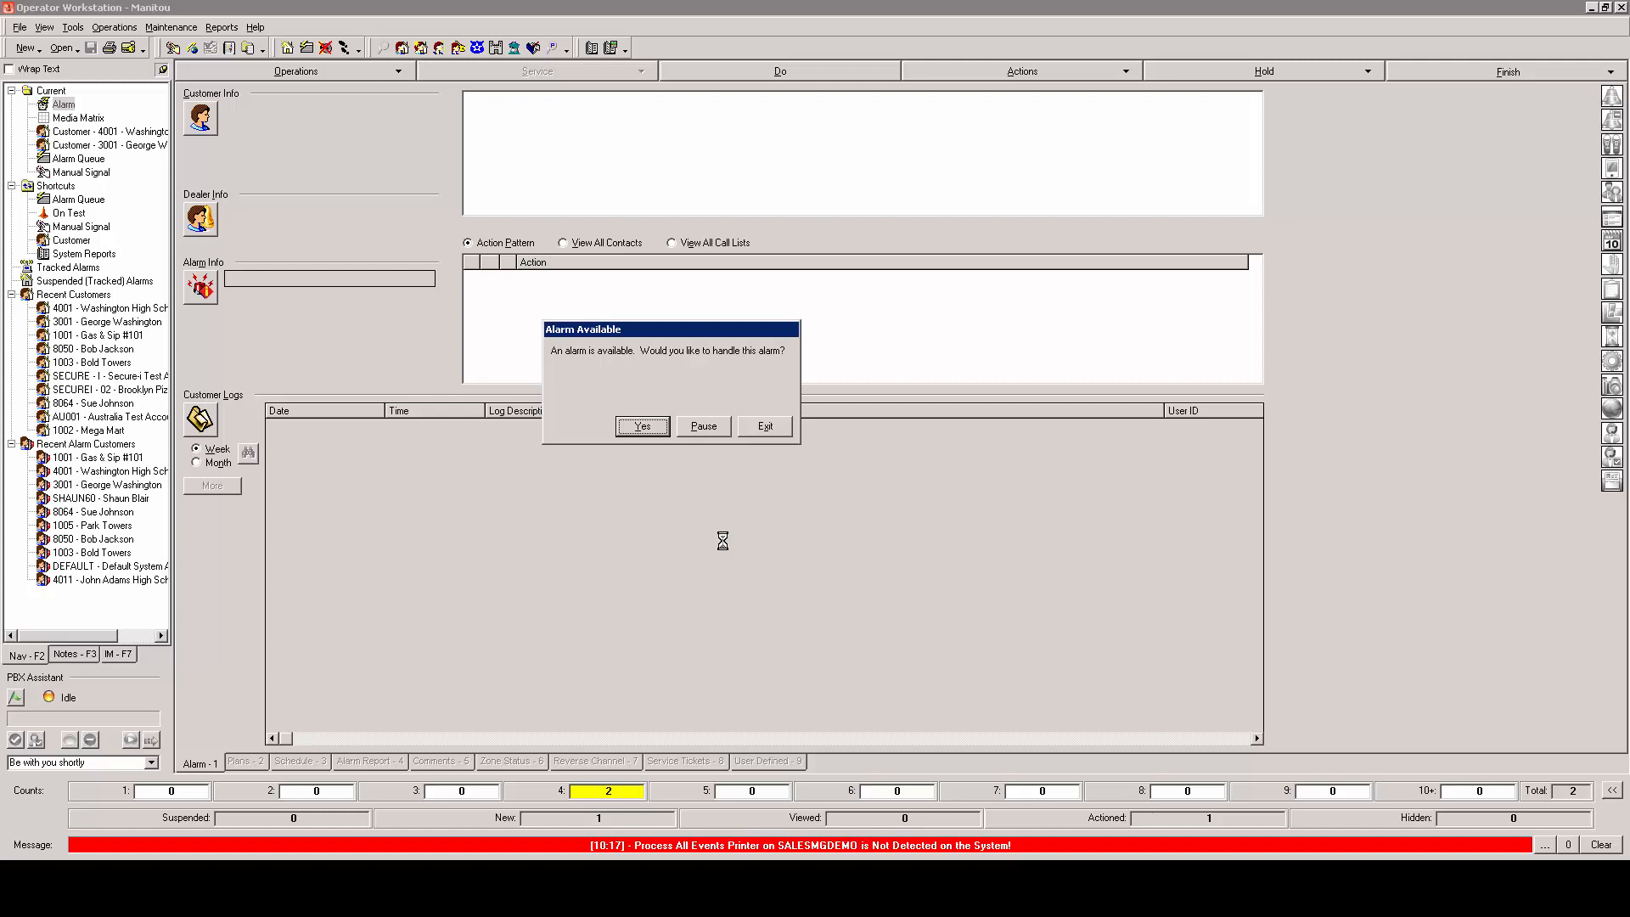
mouse_move(685, 546)
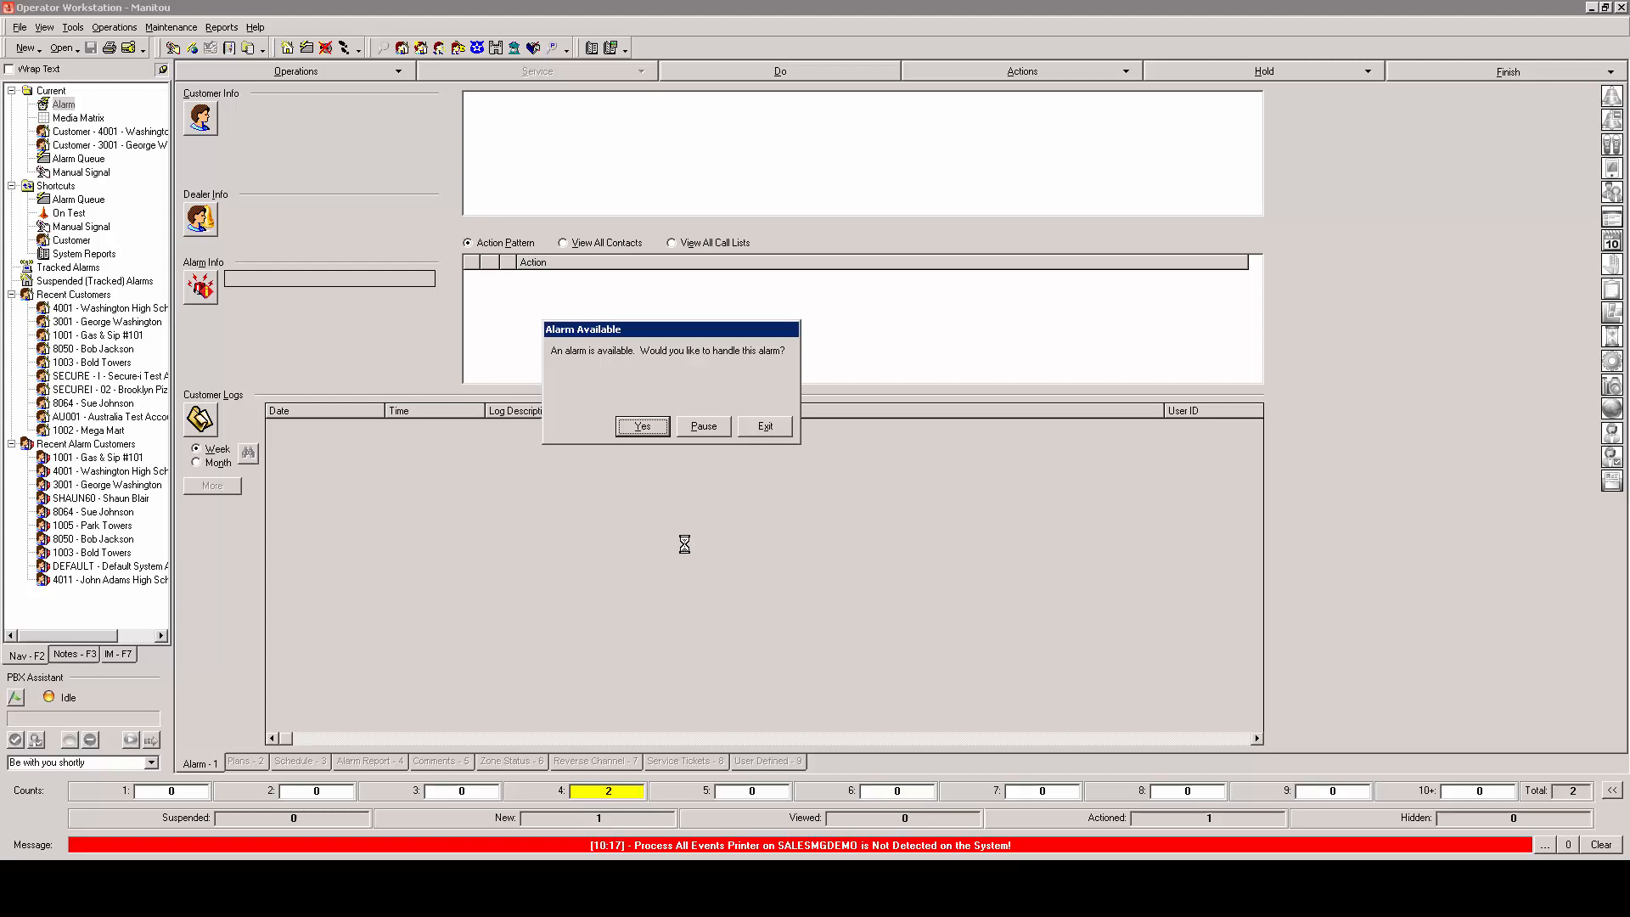
Step: Accept the waiting alarm in the Alarm Available prompt
left_click(642, 426)
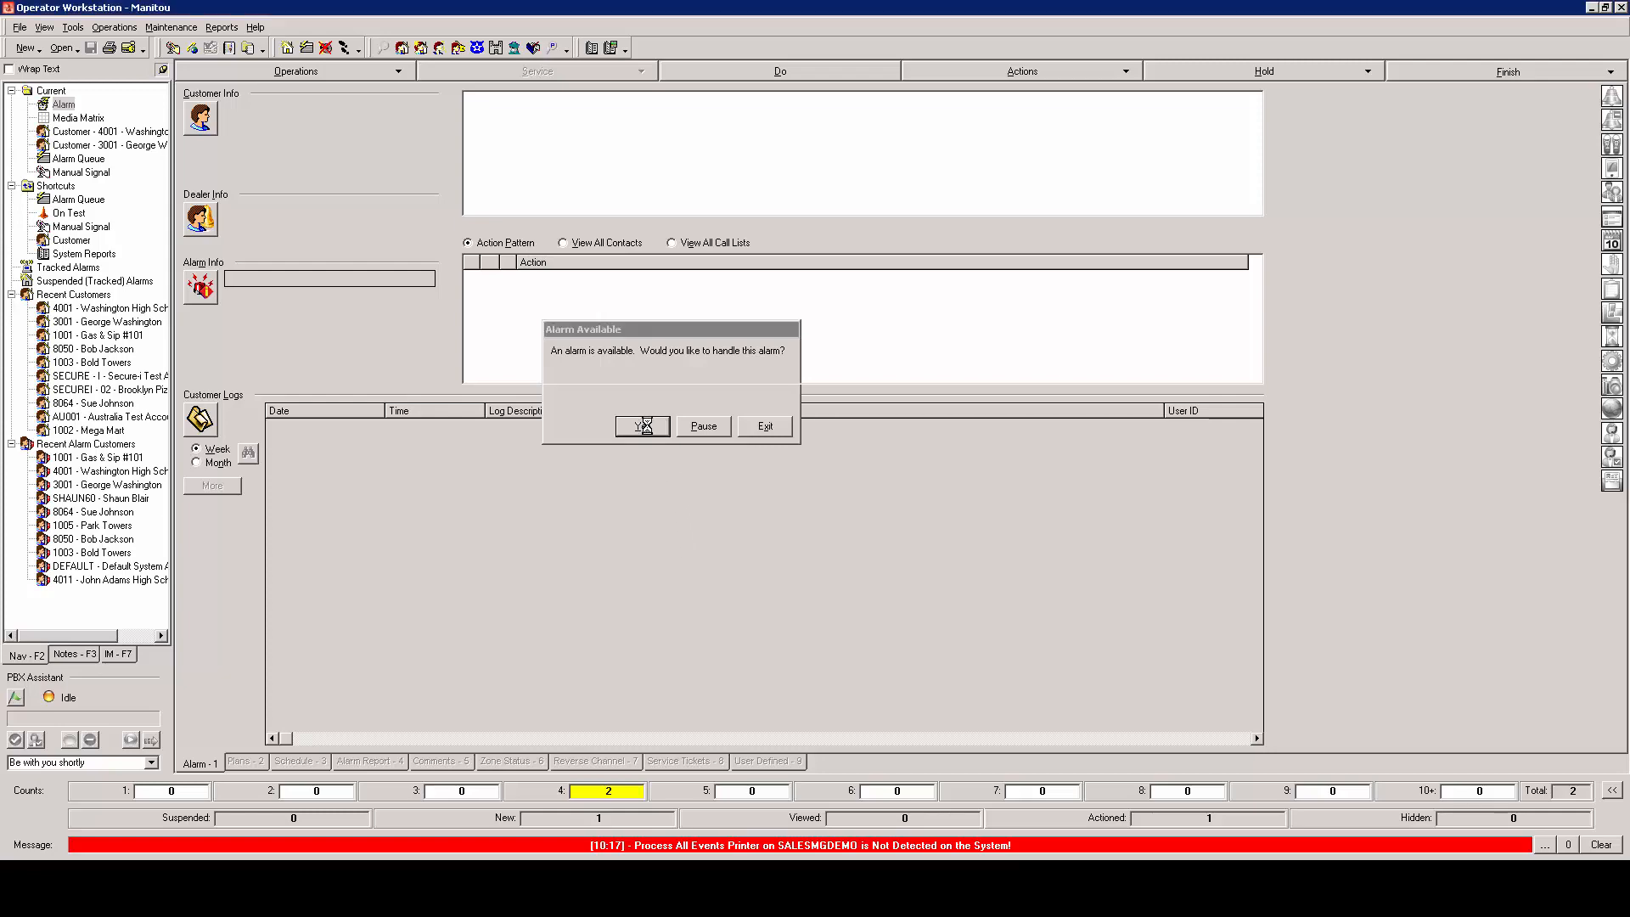
left_click(643, 427)
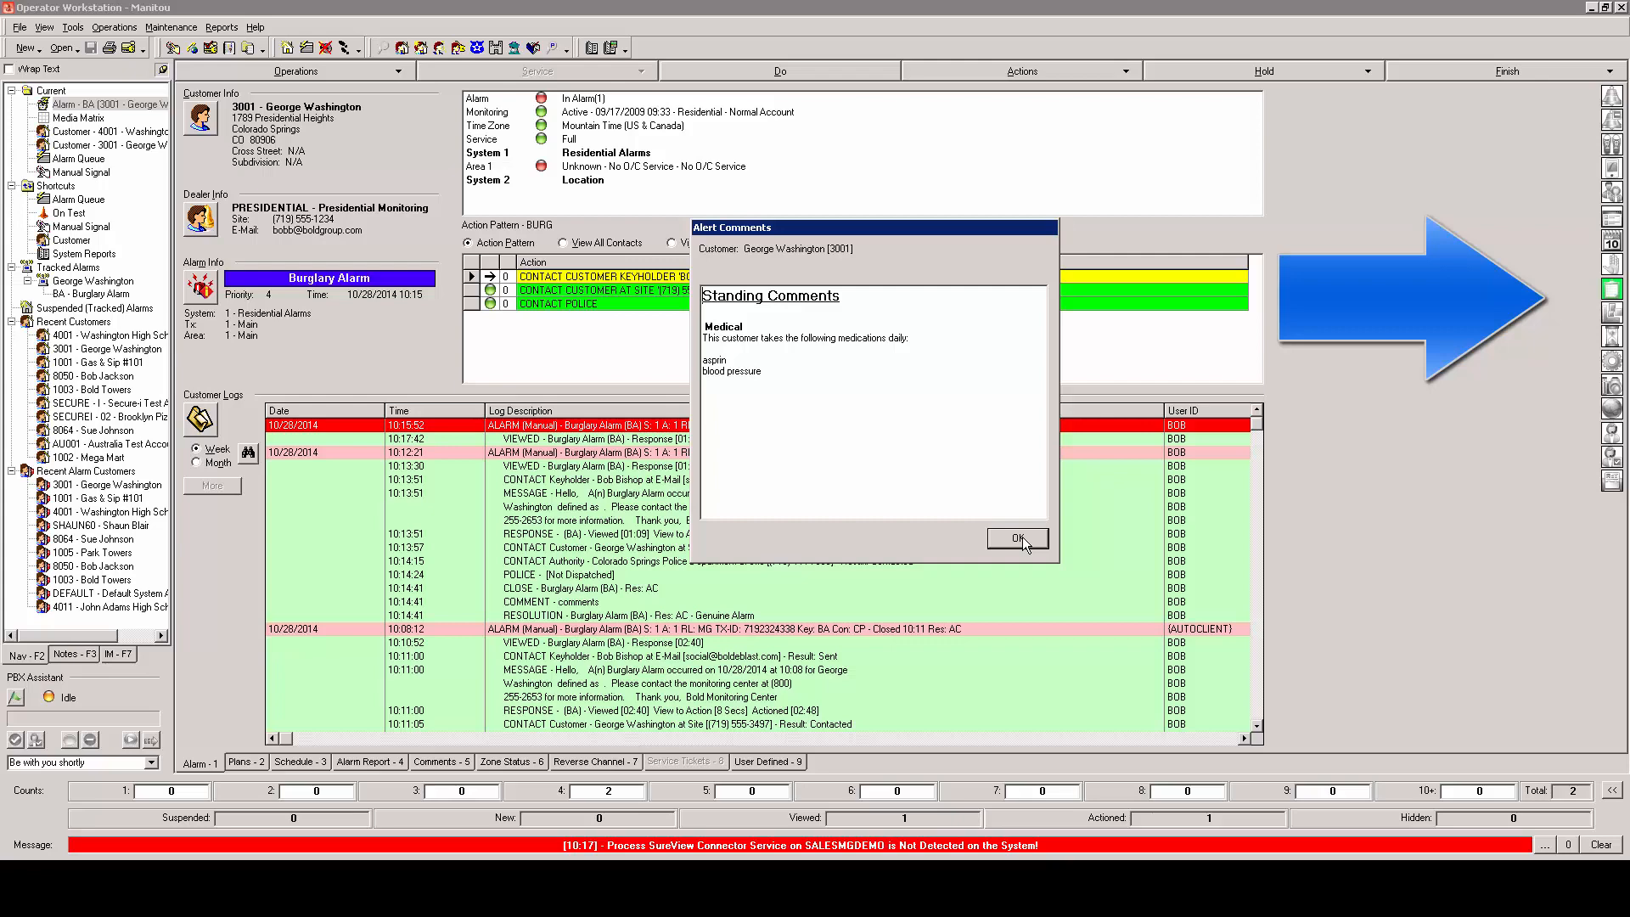
Step: Acknowledge George Washington's medication alert comments
left_click(1016, 538)
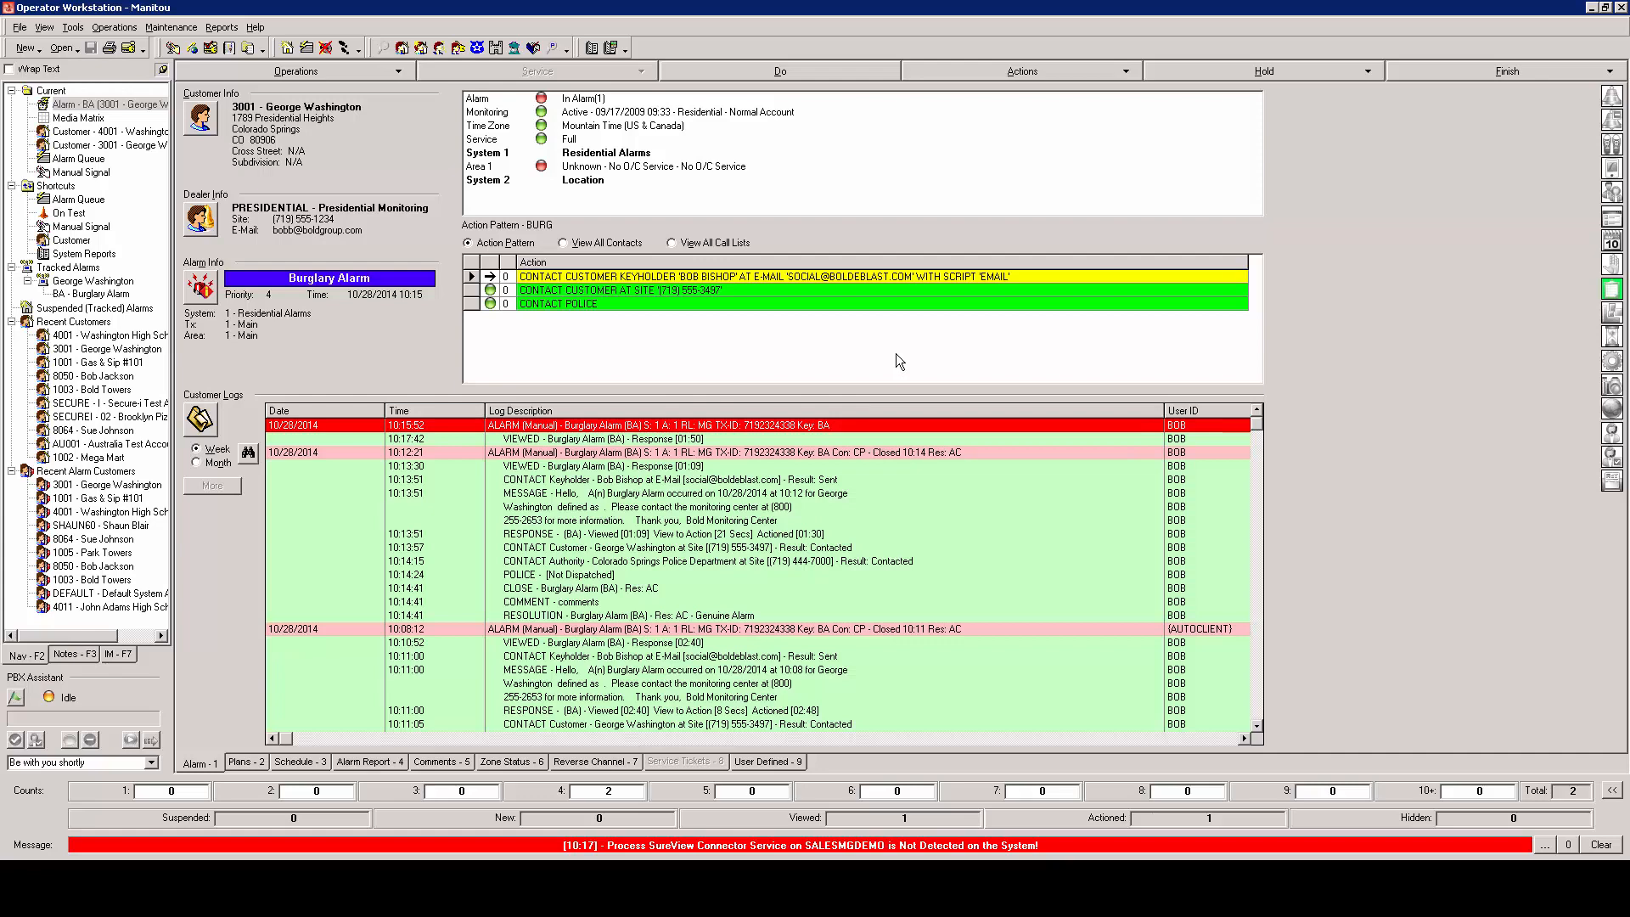
mouse_move(1085, 151)
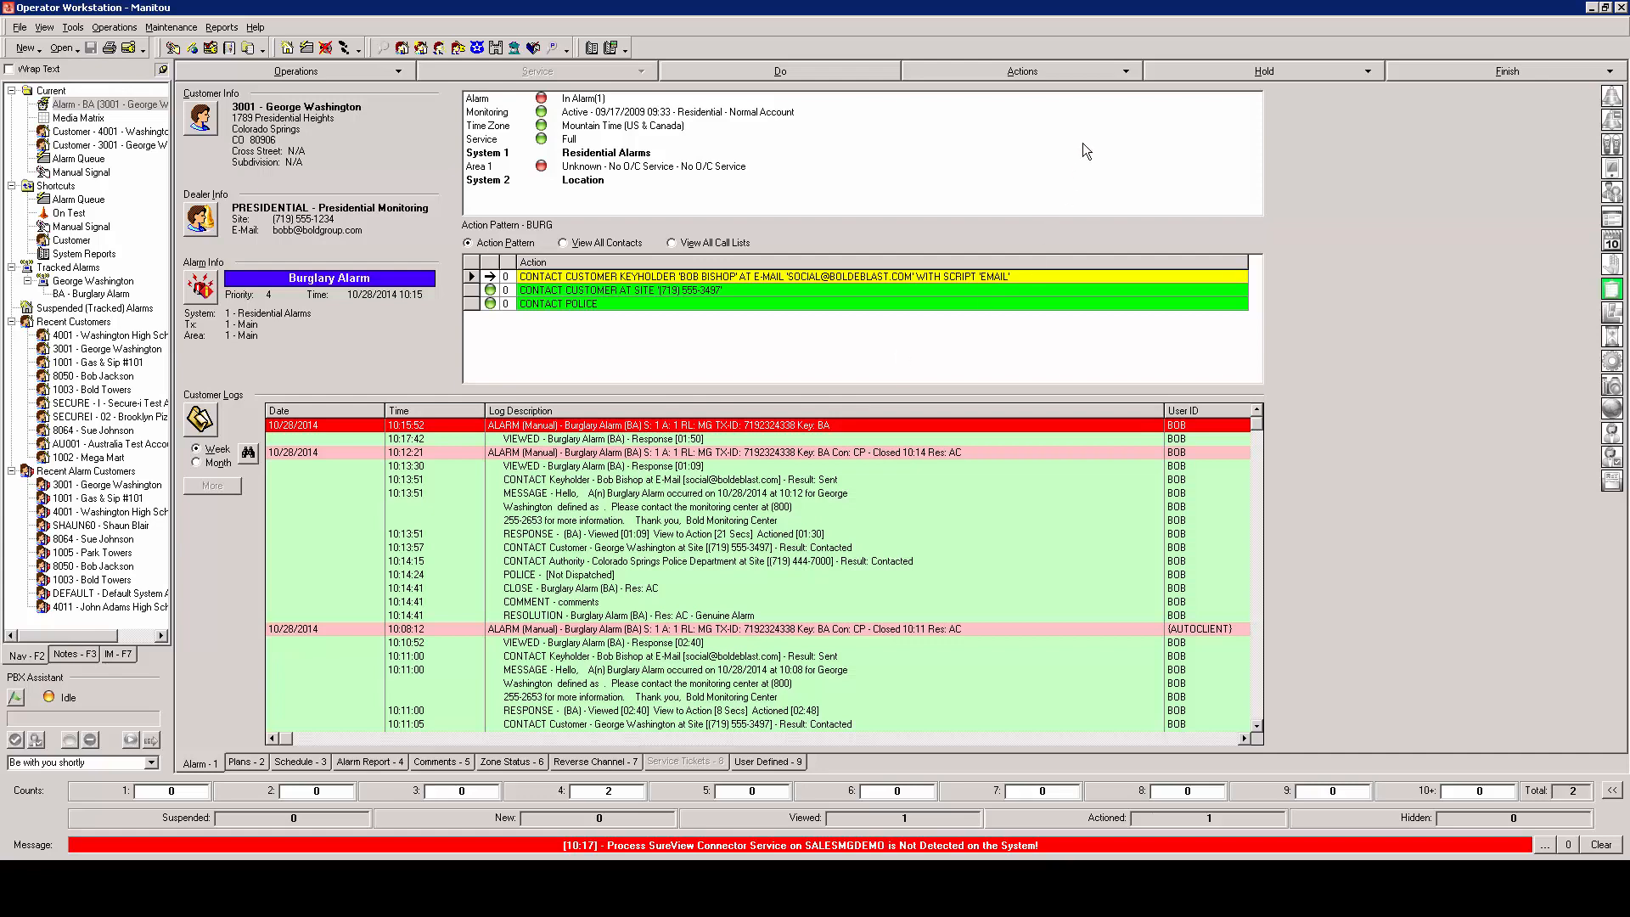
Step: Show the Actions list for George Washington's burglary alarm
left_click(1023, 70)
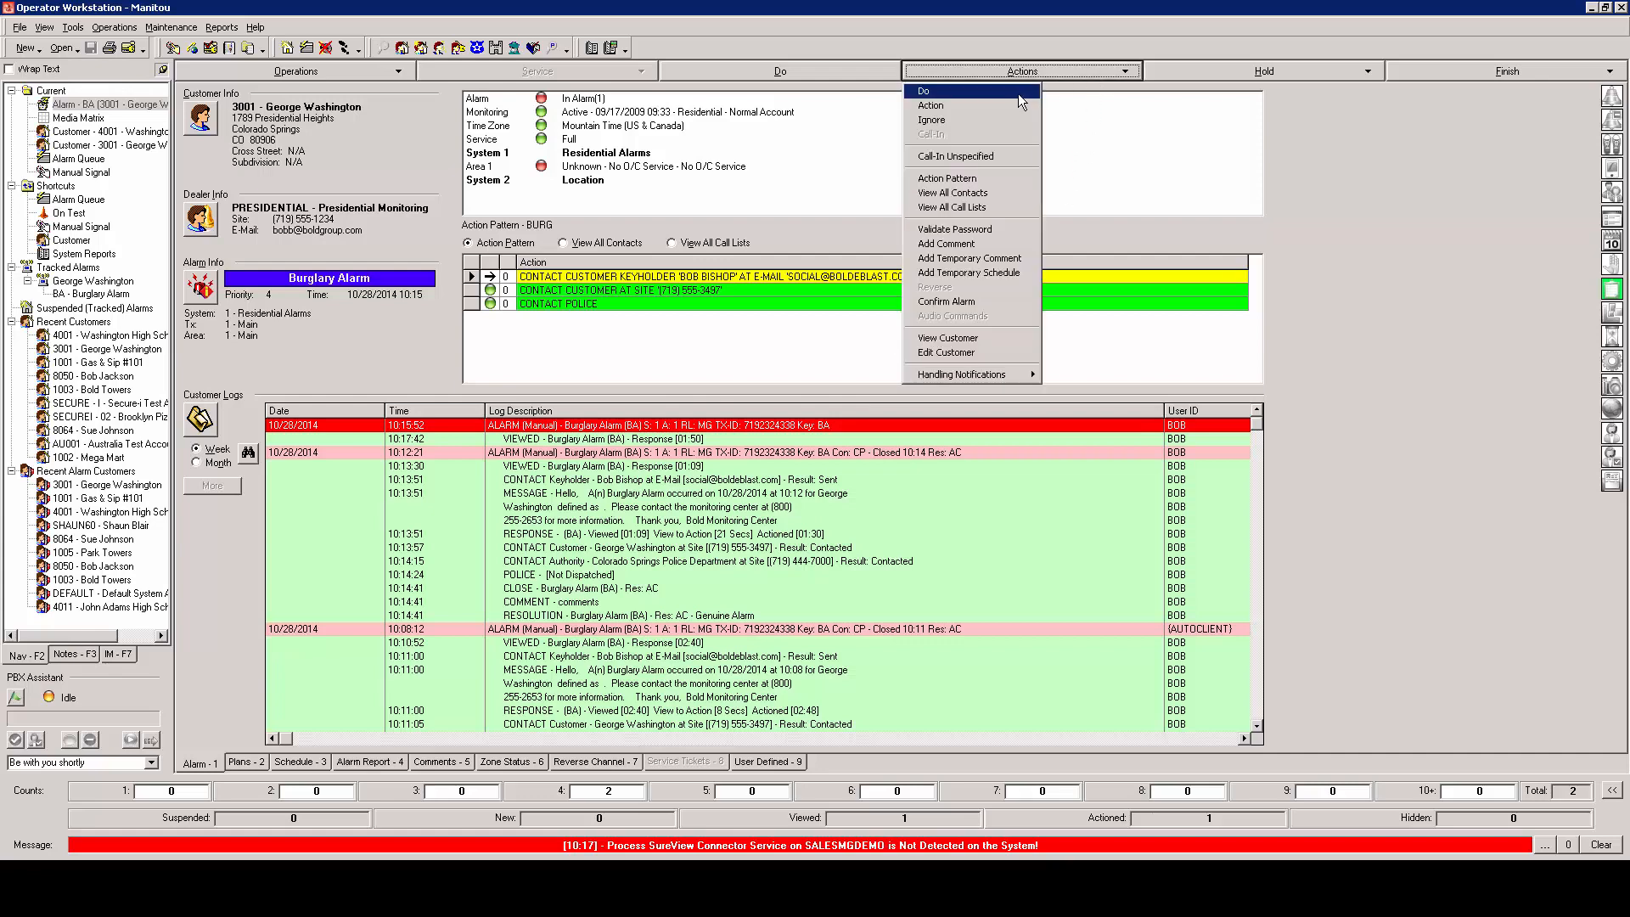
mouse_move(793, 329)
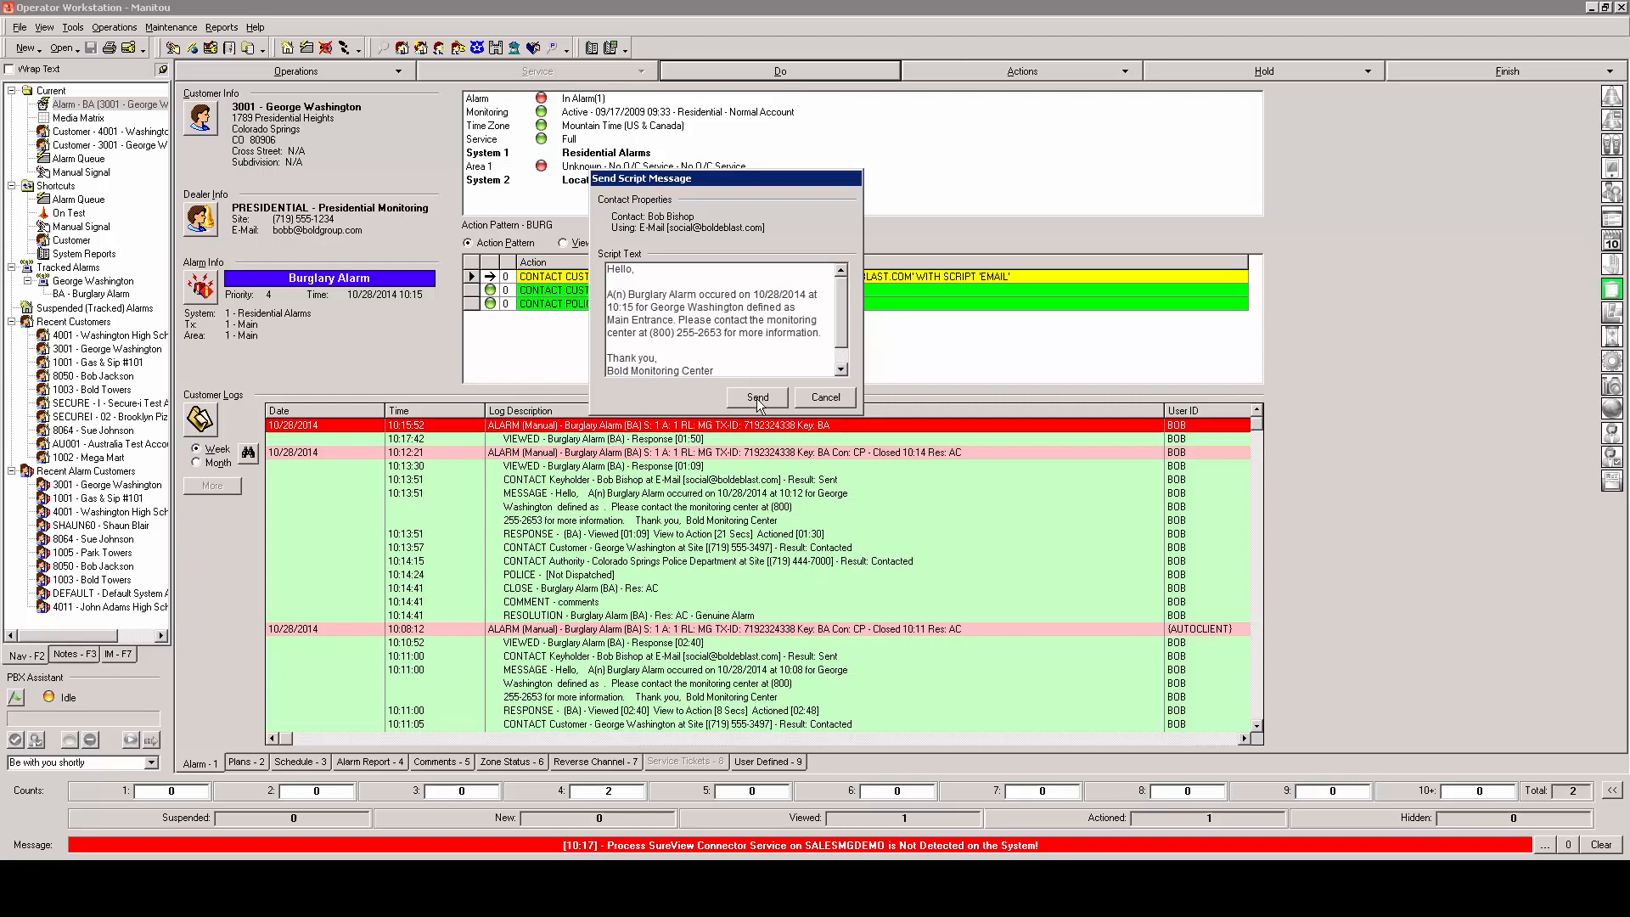
left_click(756, 396)
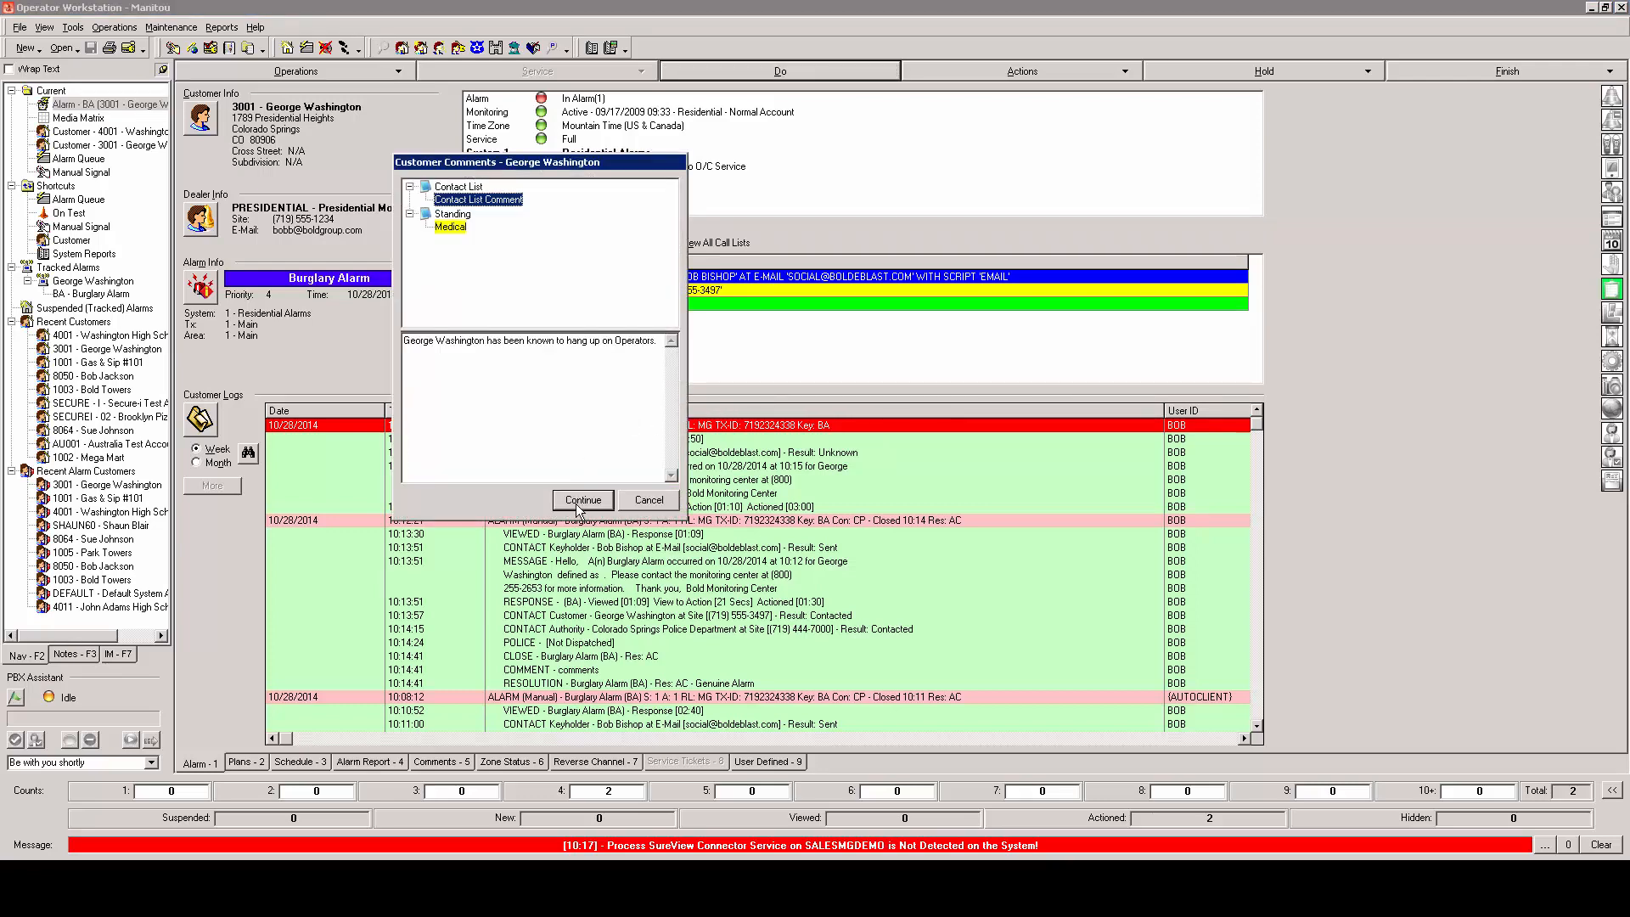
left_click(582, 500)
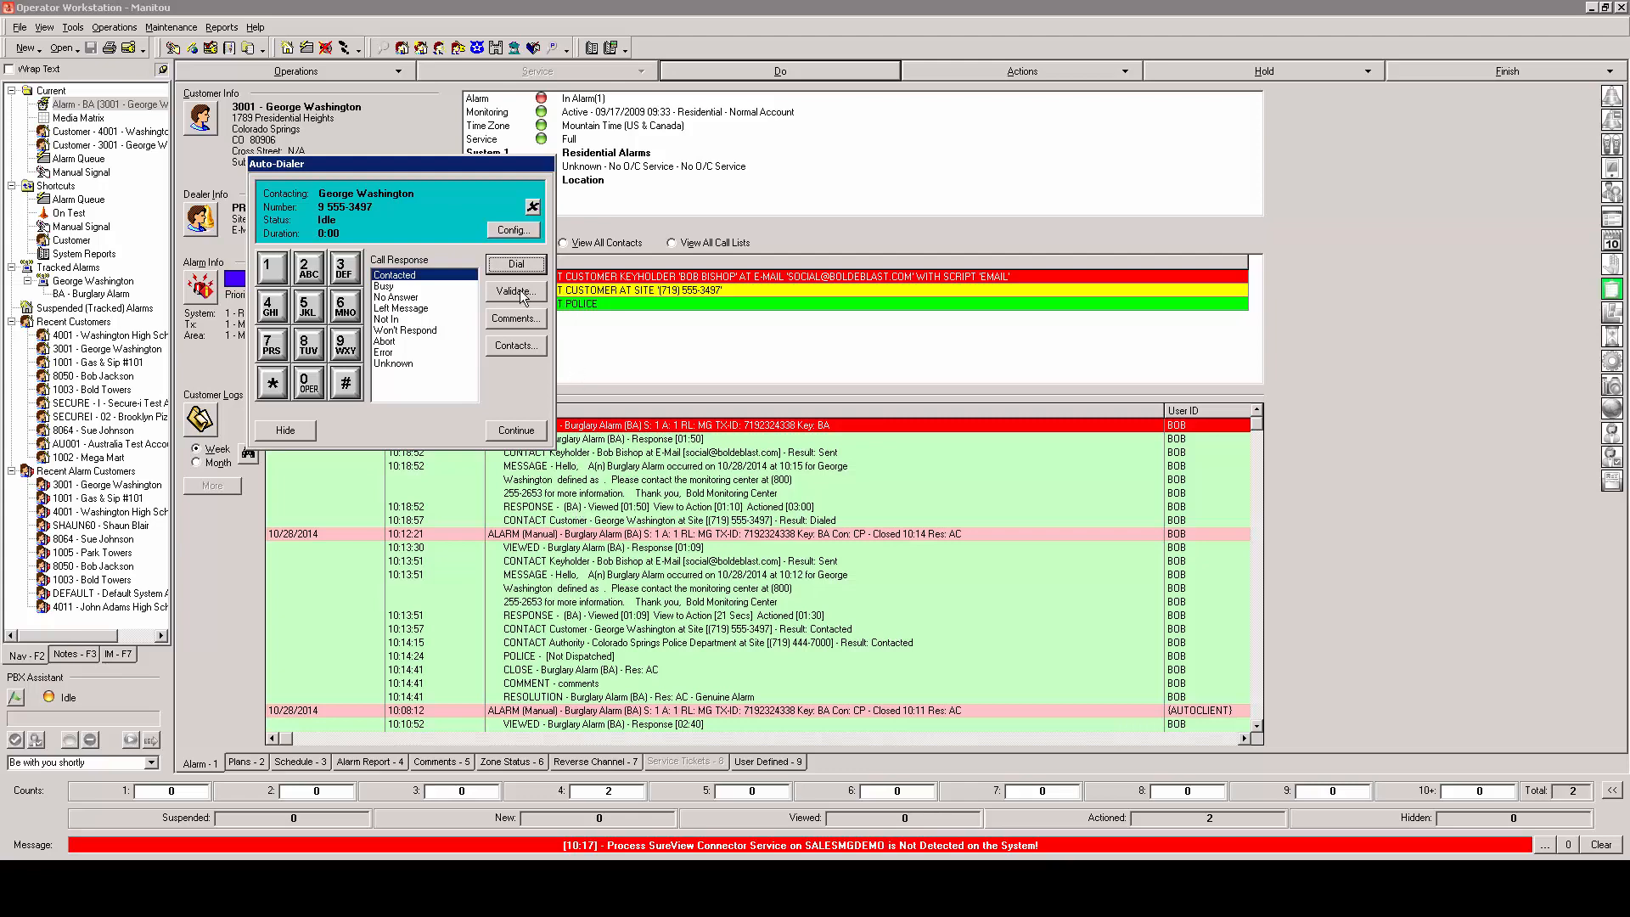
left_click(513, 292)
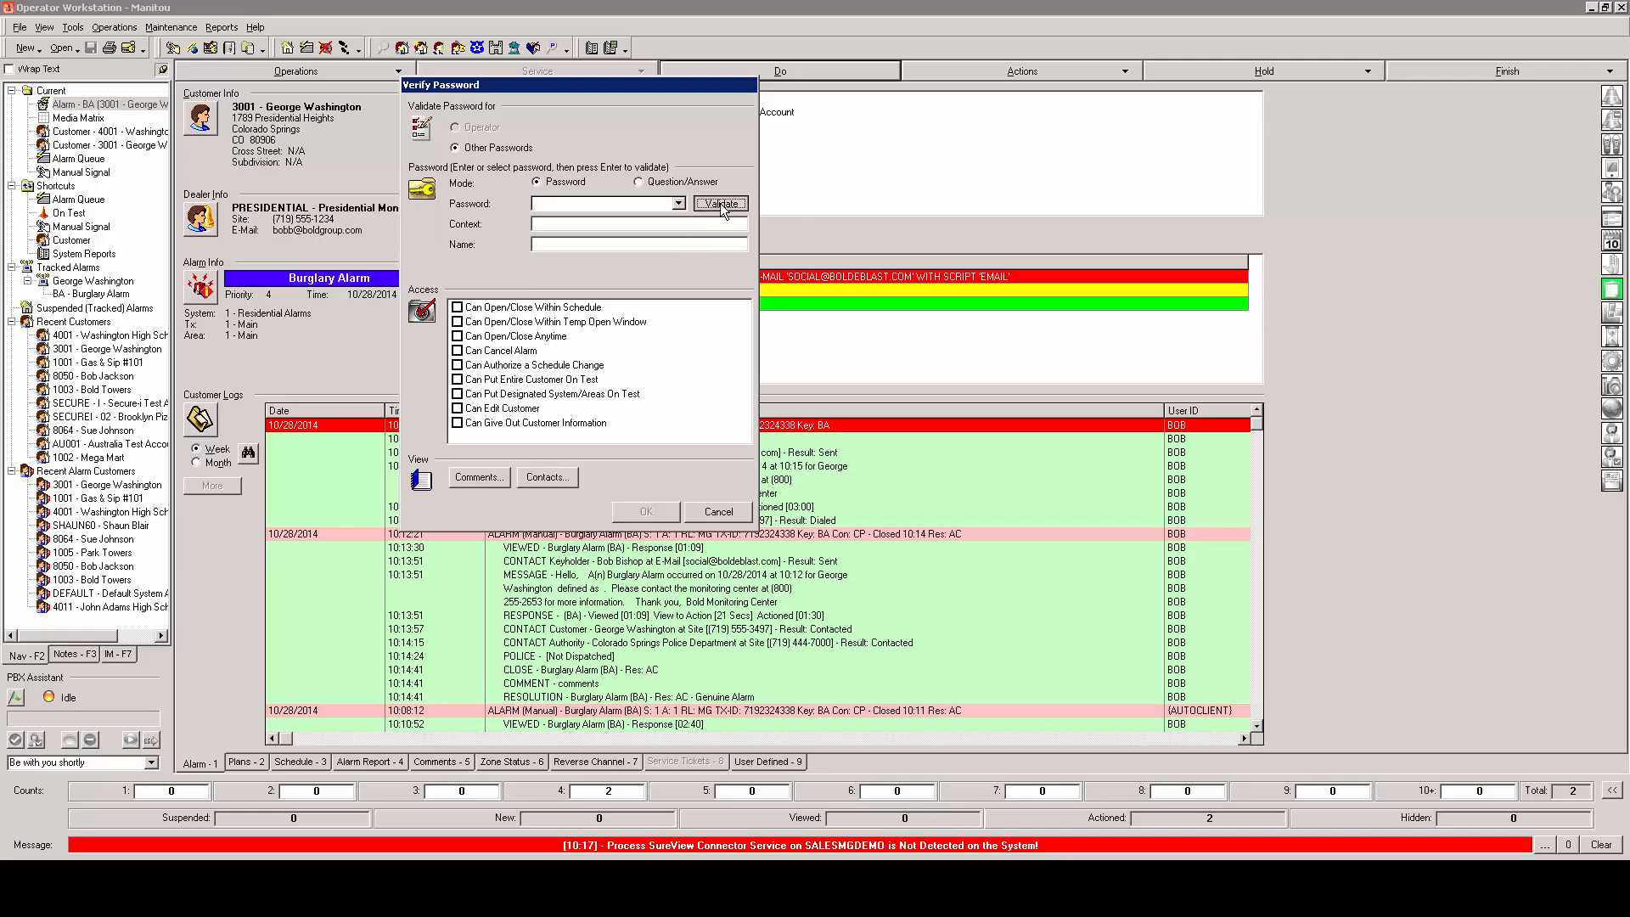
left_click(680, 203)
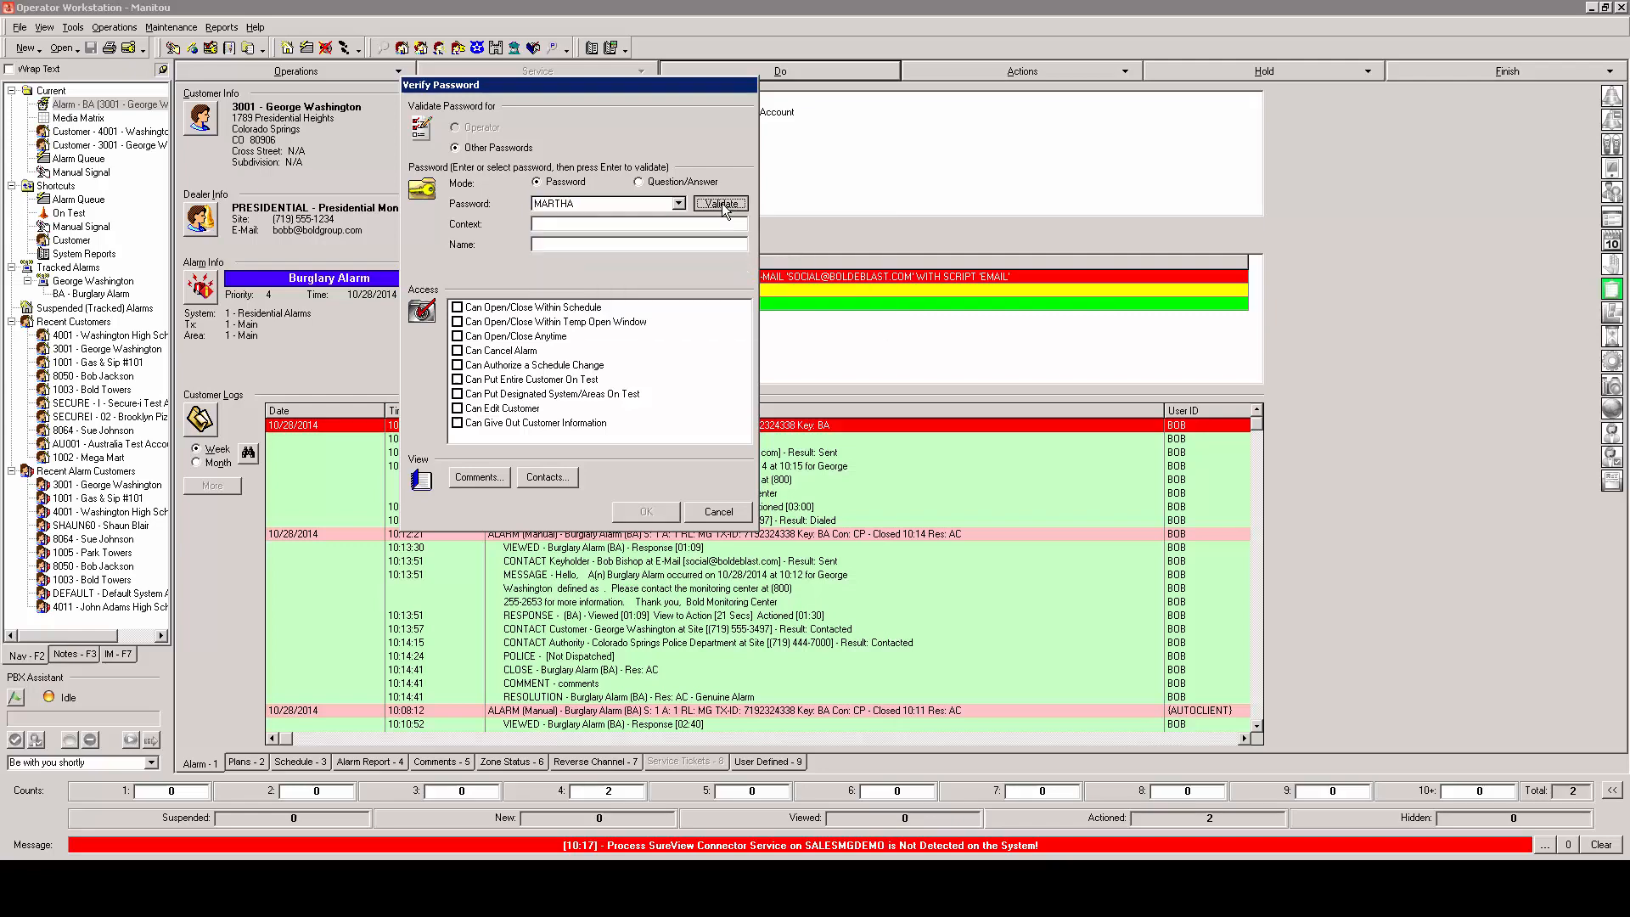
left_click(721, 203)
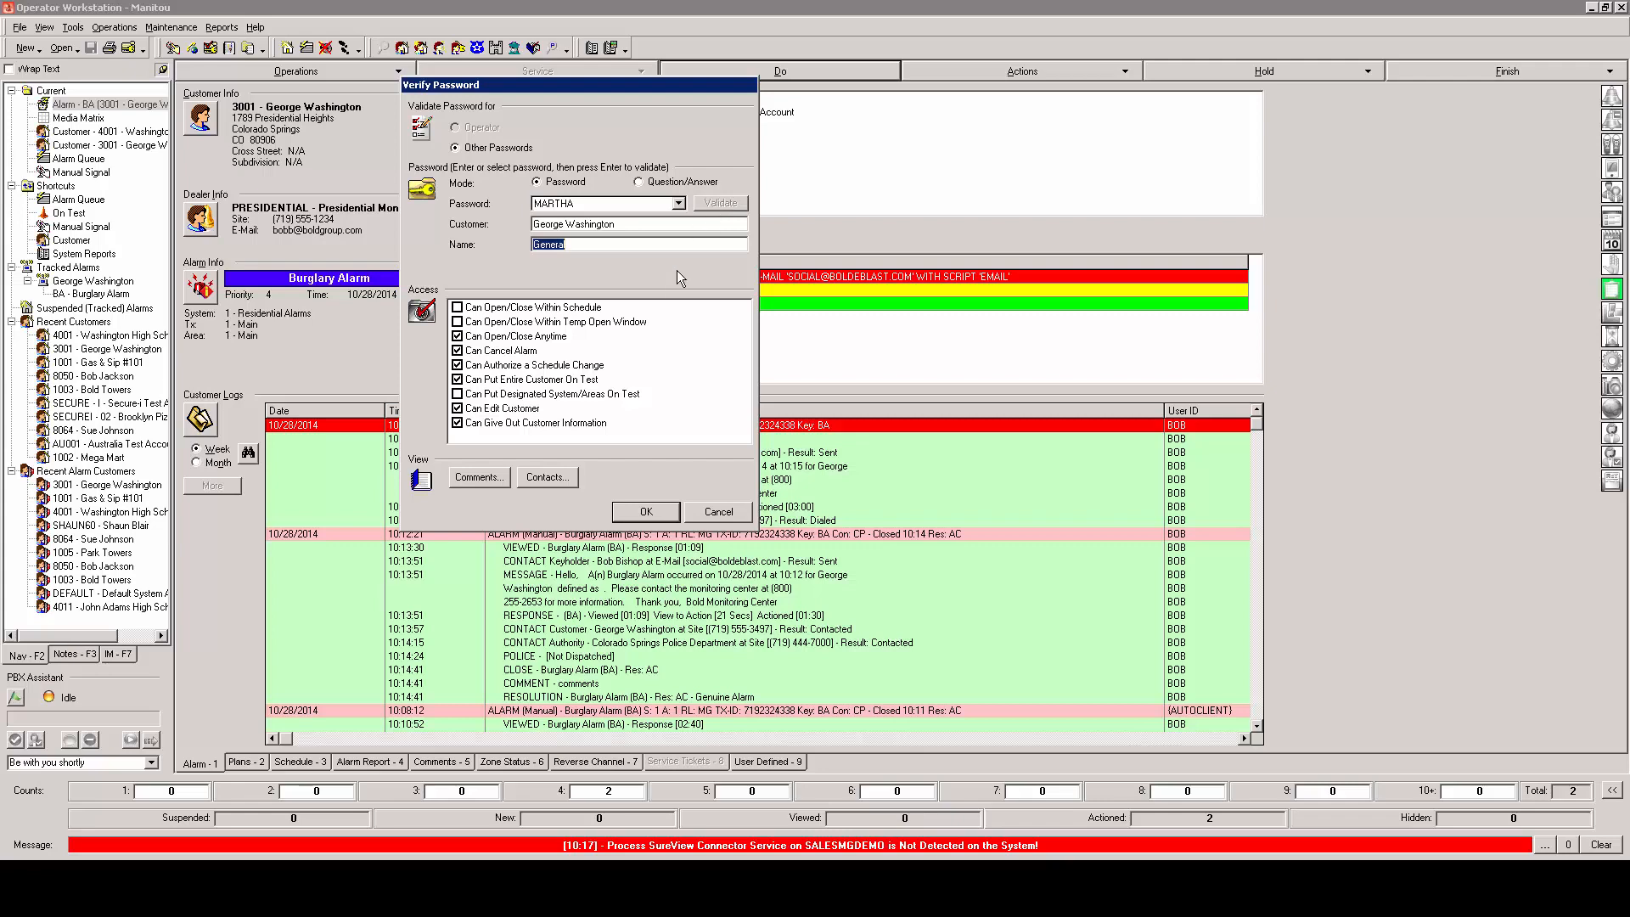
mouse_move(659, 445)
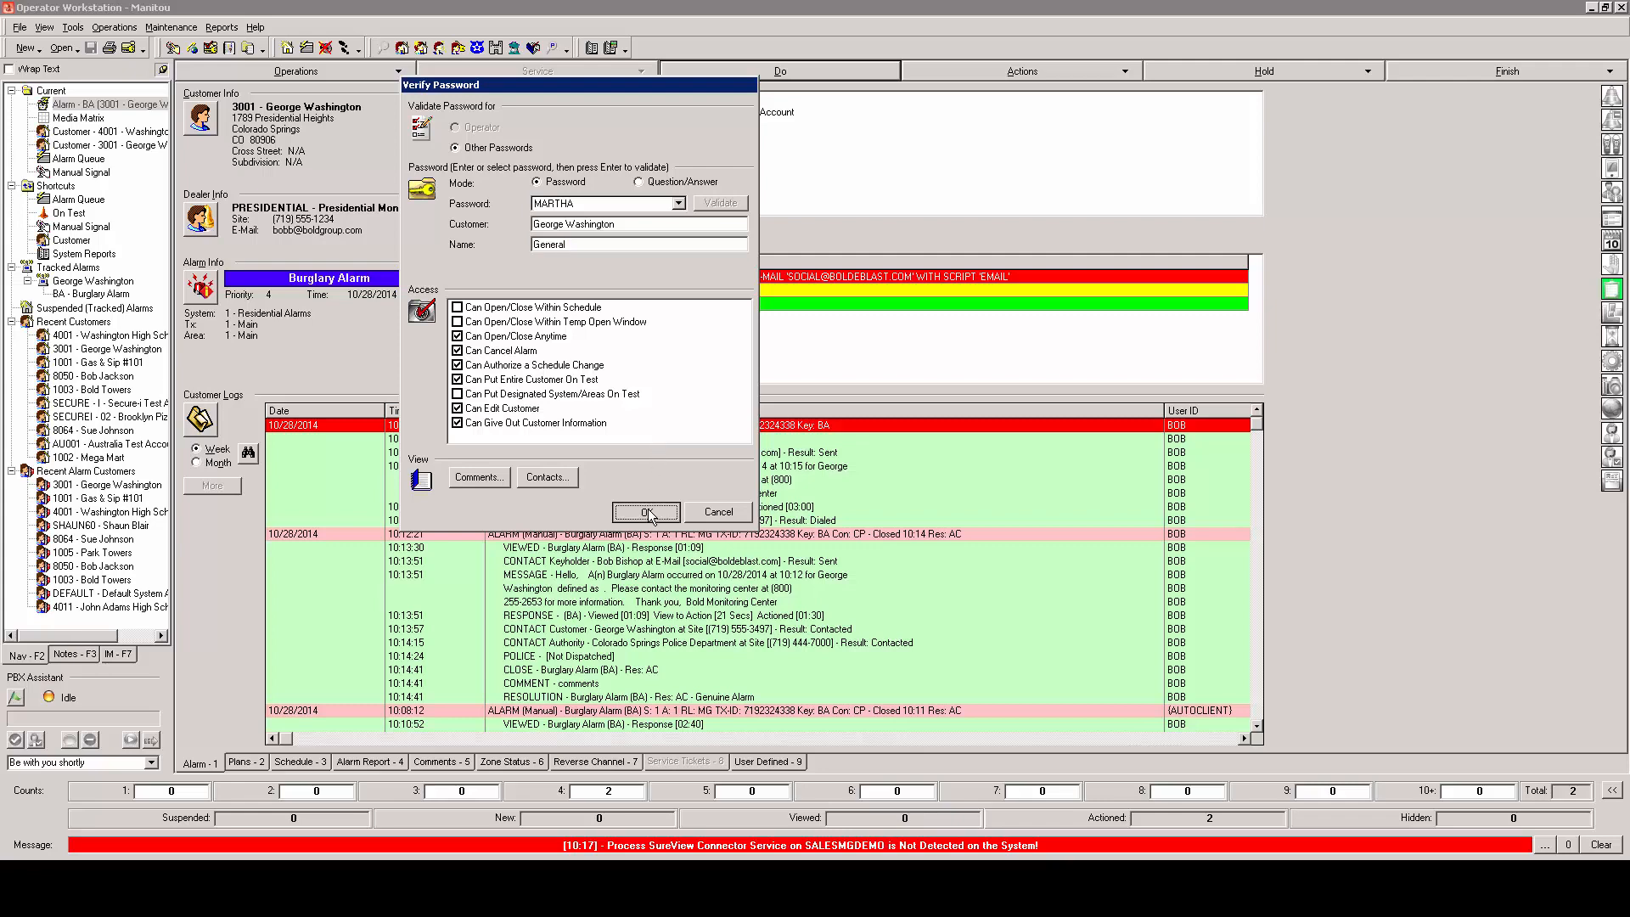
left_click(644, 511)
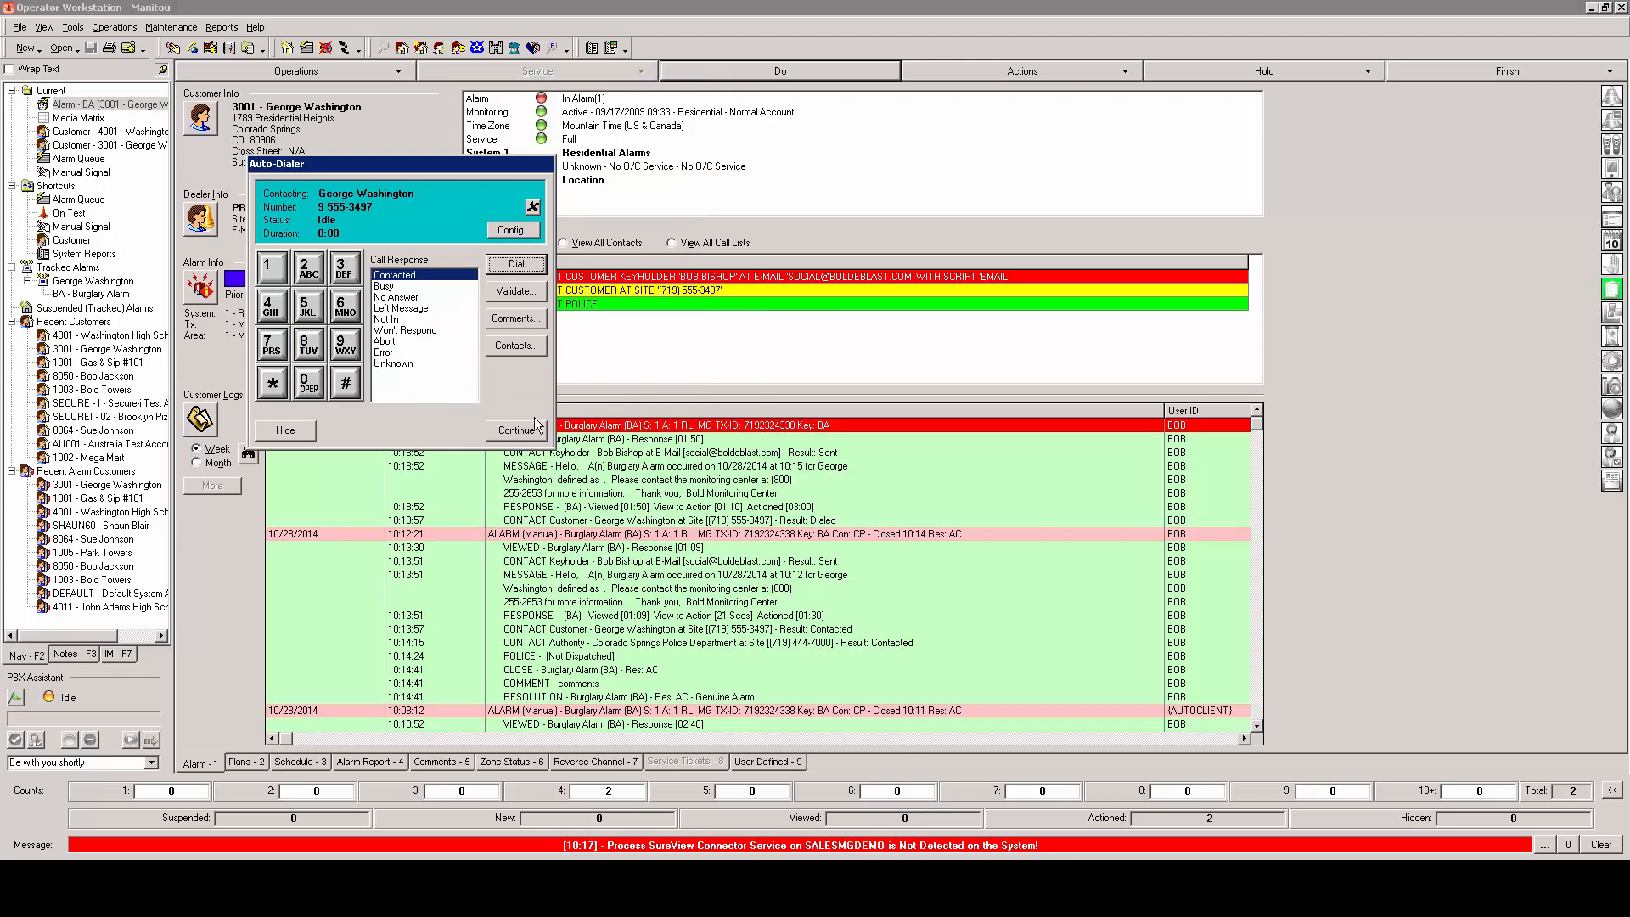
Step: Log George Washington as contacted with a contact comment
left_click(516, 345)
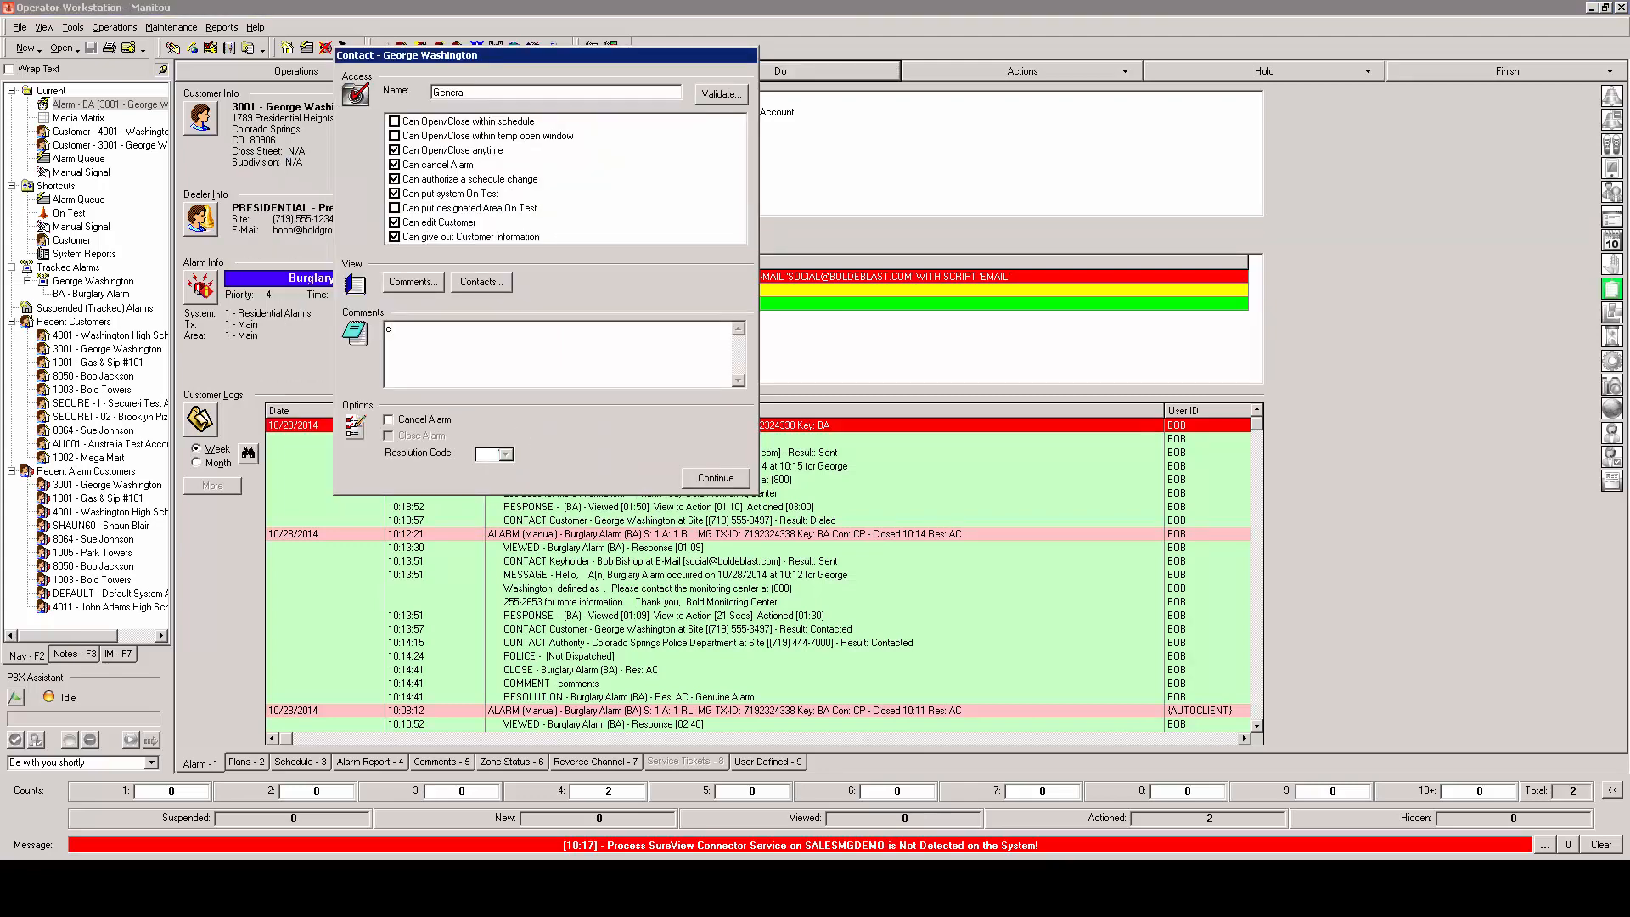
type("omments")
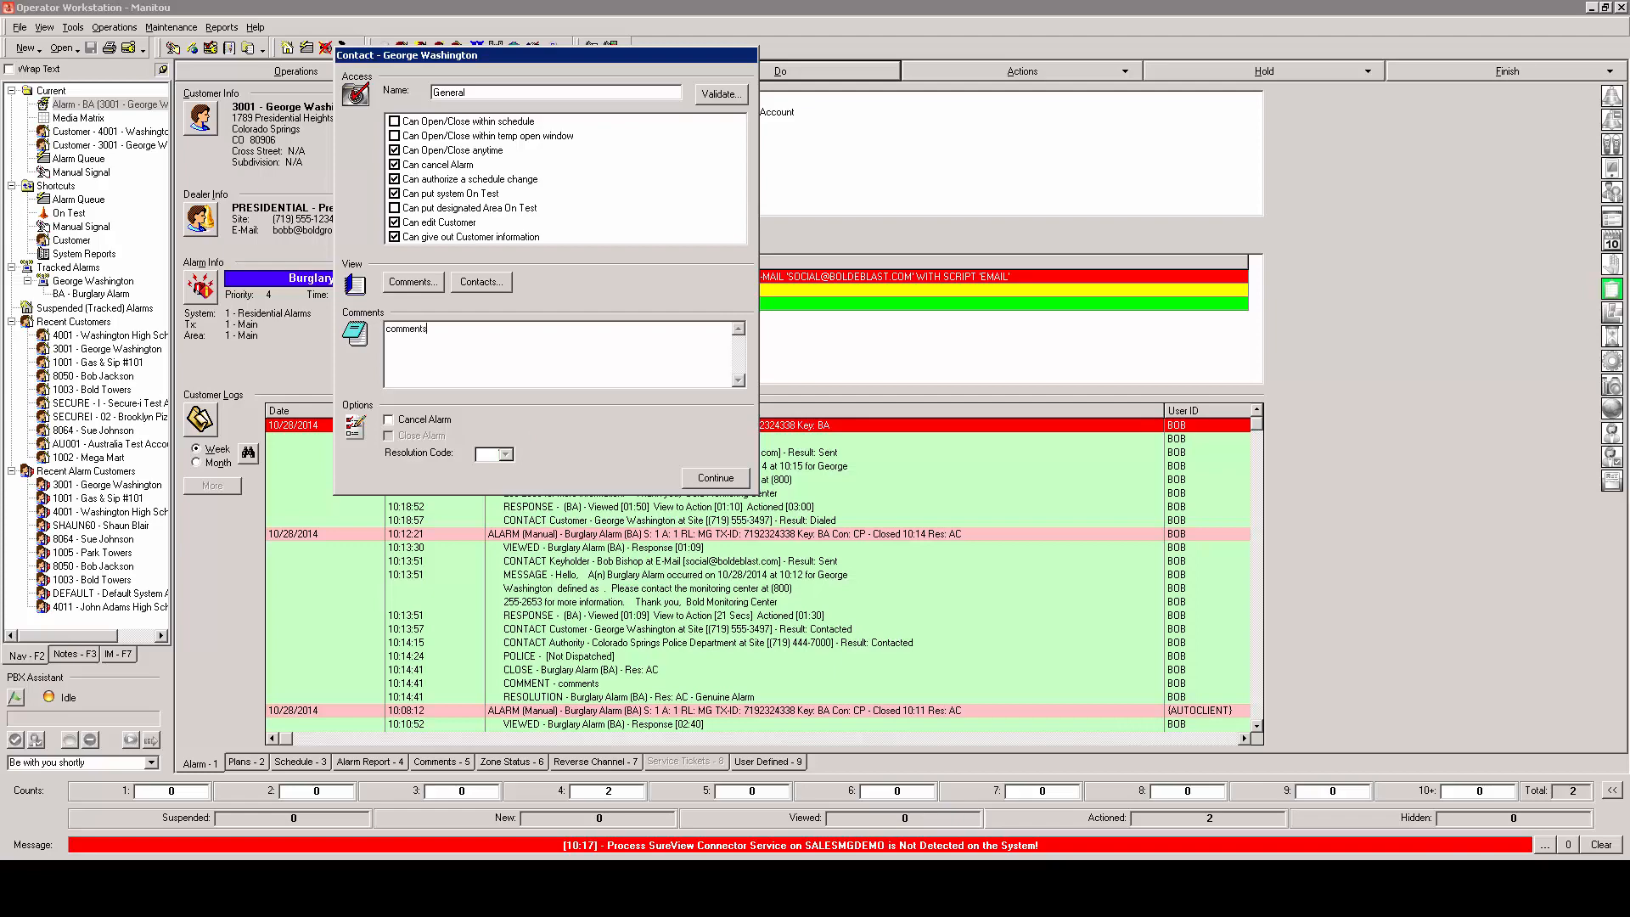
left_click(714, 477)
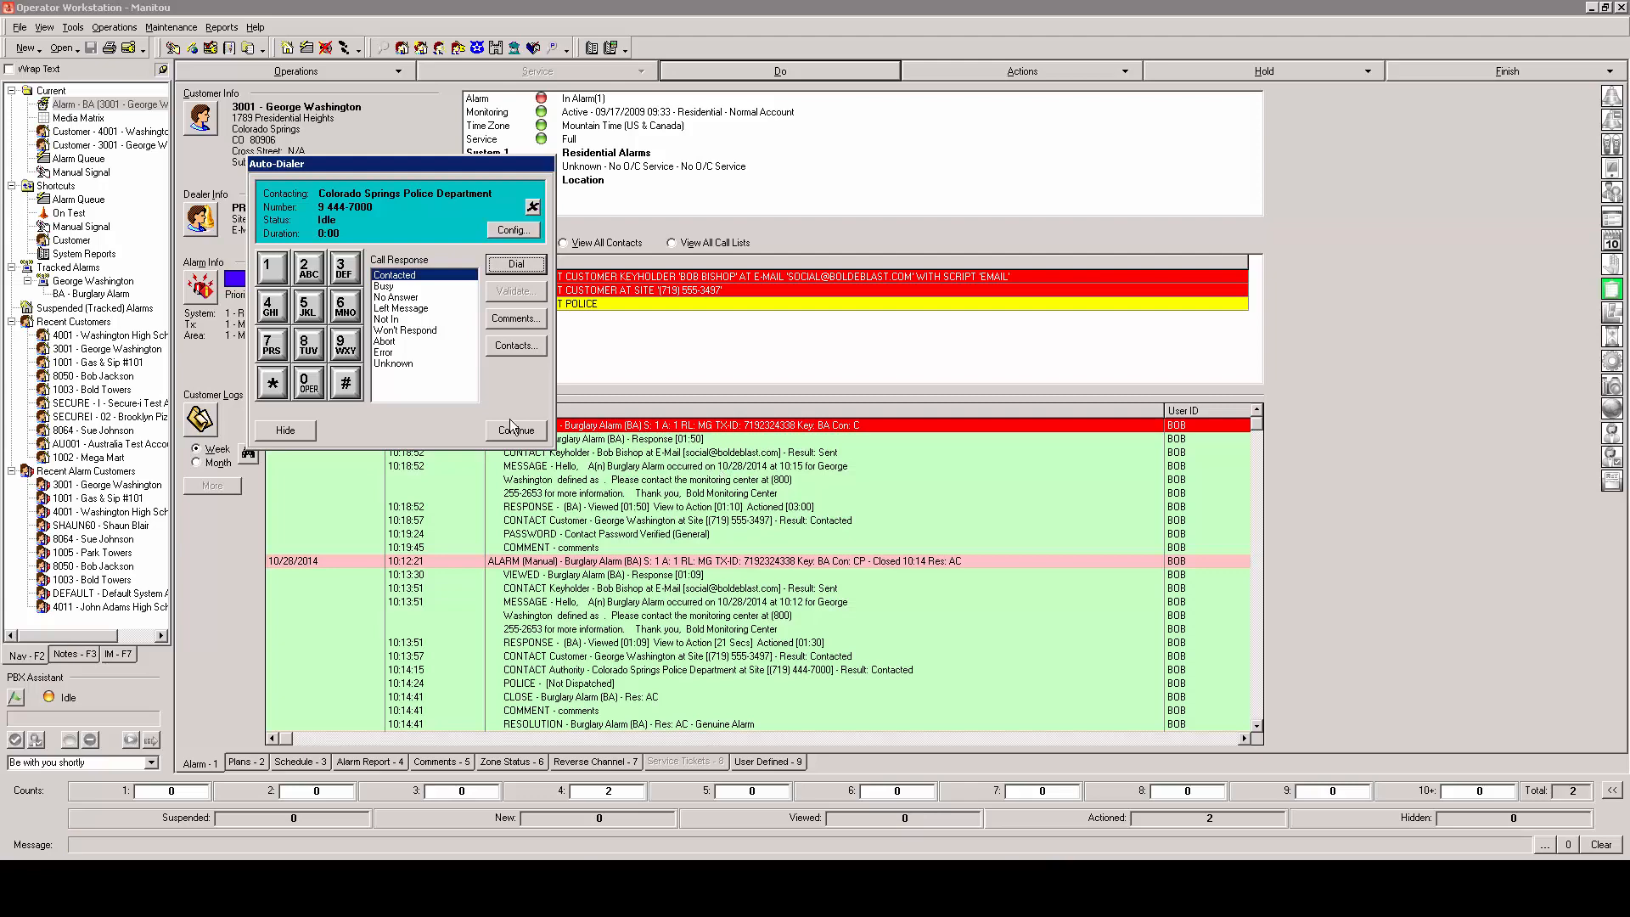
Step: Log the Colorado Springs Police Department call as contacted
left_click(515, 430)
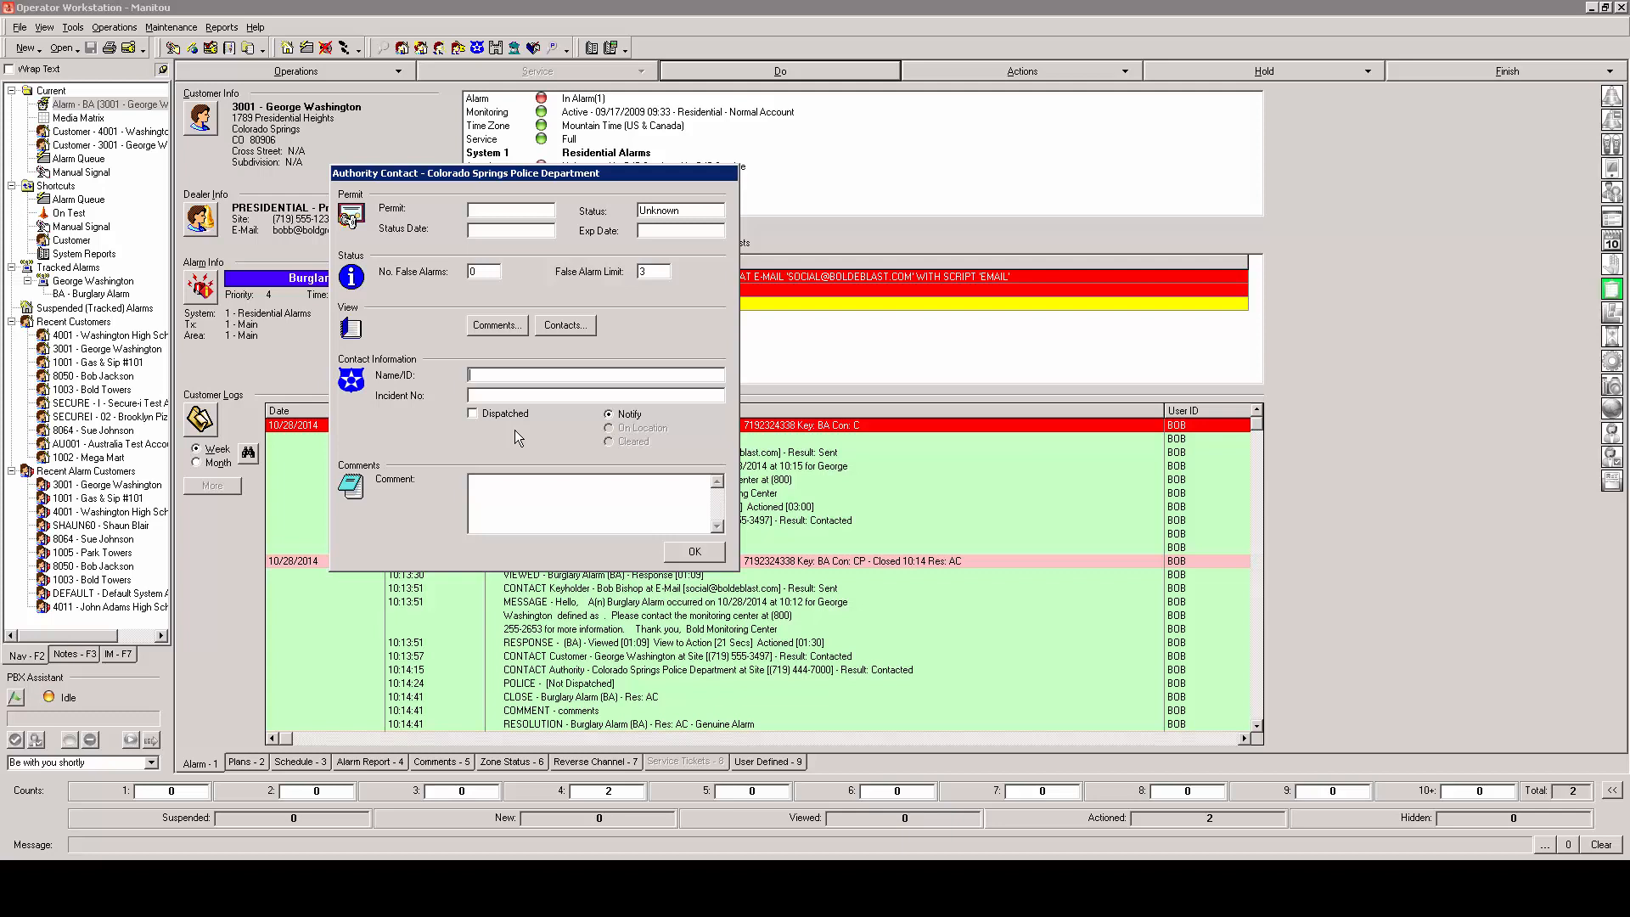
Step: Record the police as dispatched with Name/ID 4652 and save
type("4")
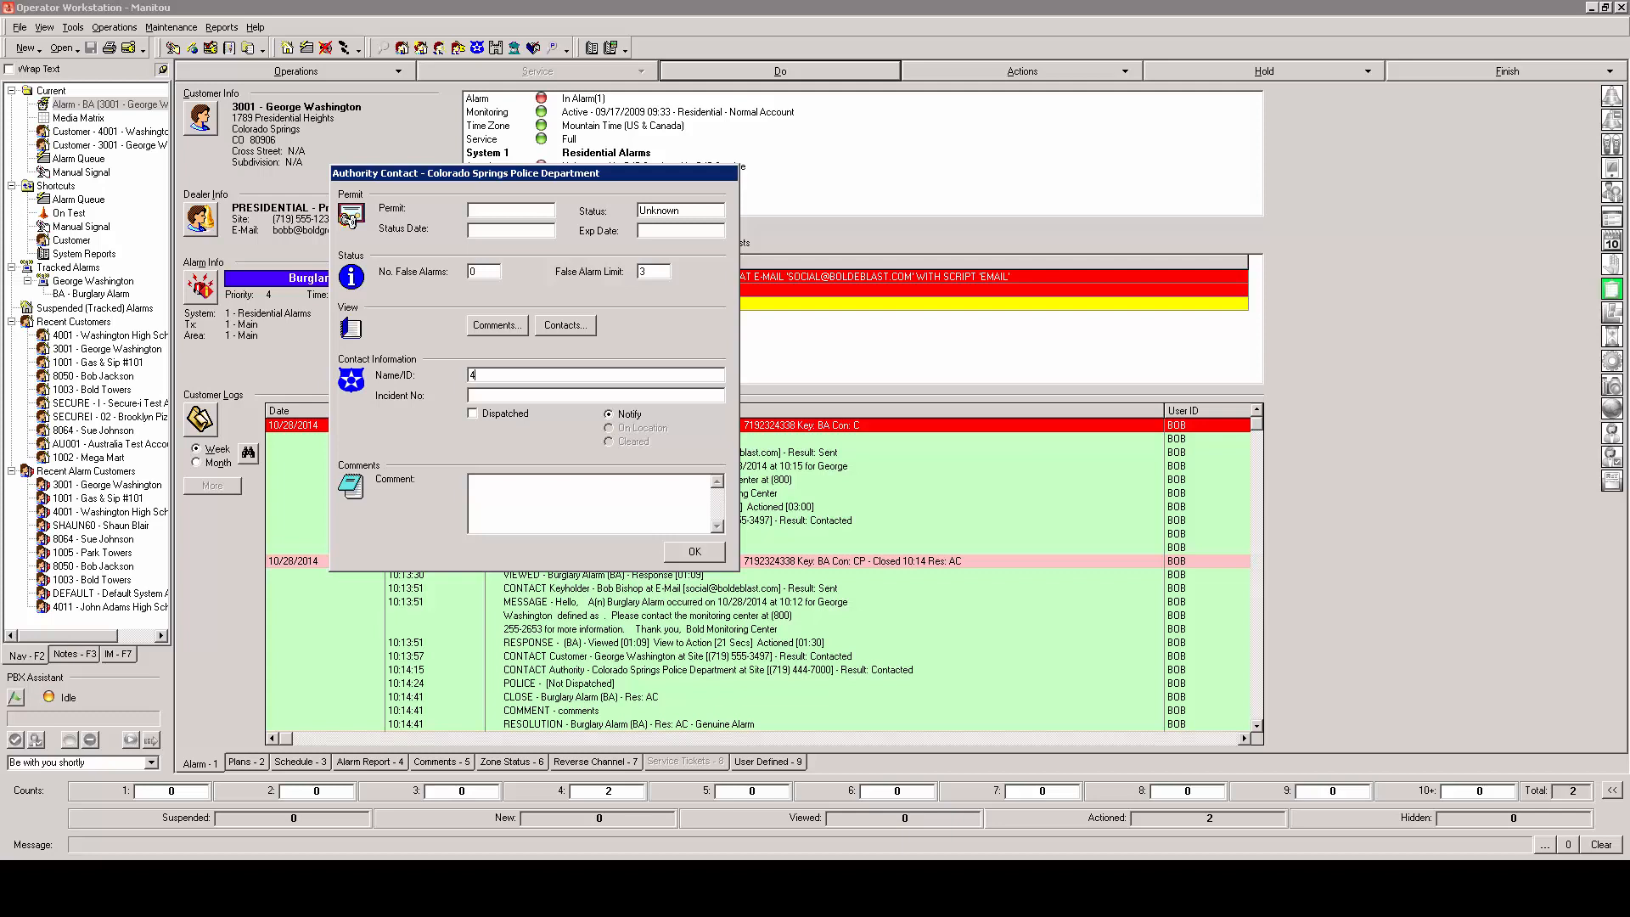
type("652")
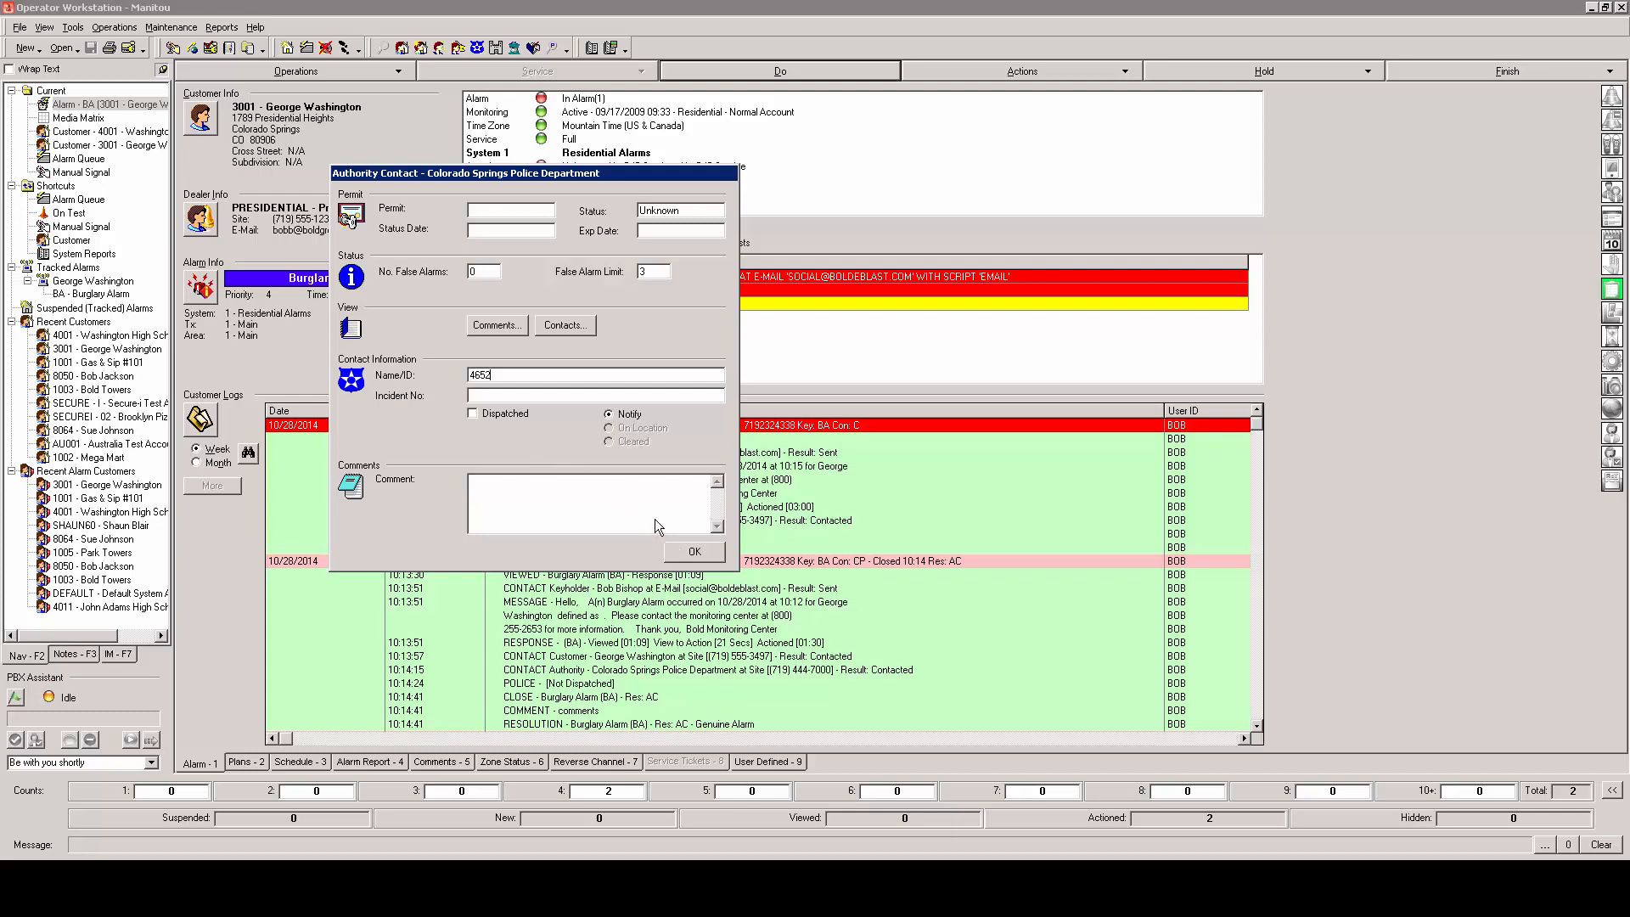
left_click(473, 413)
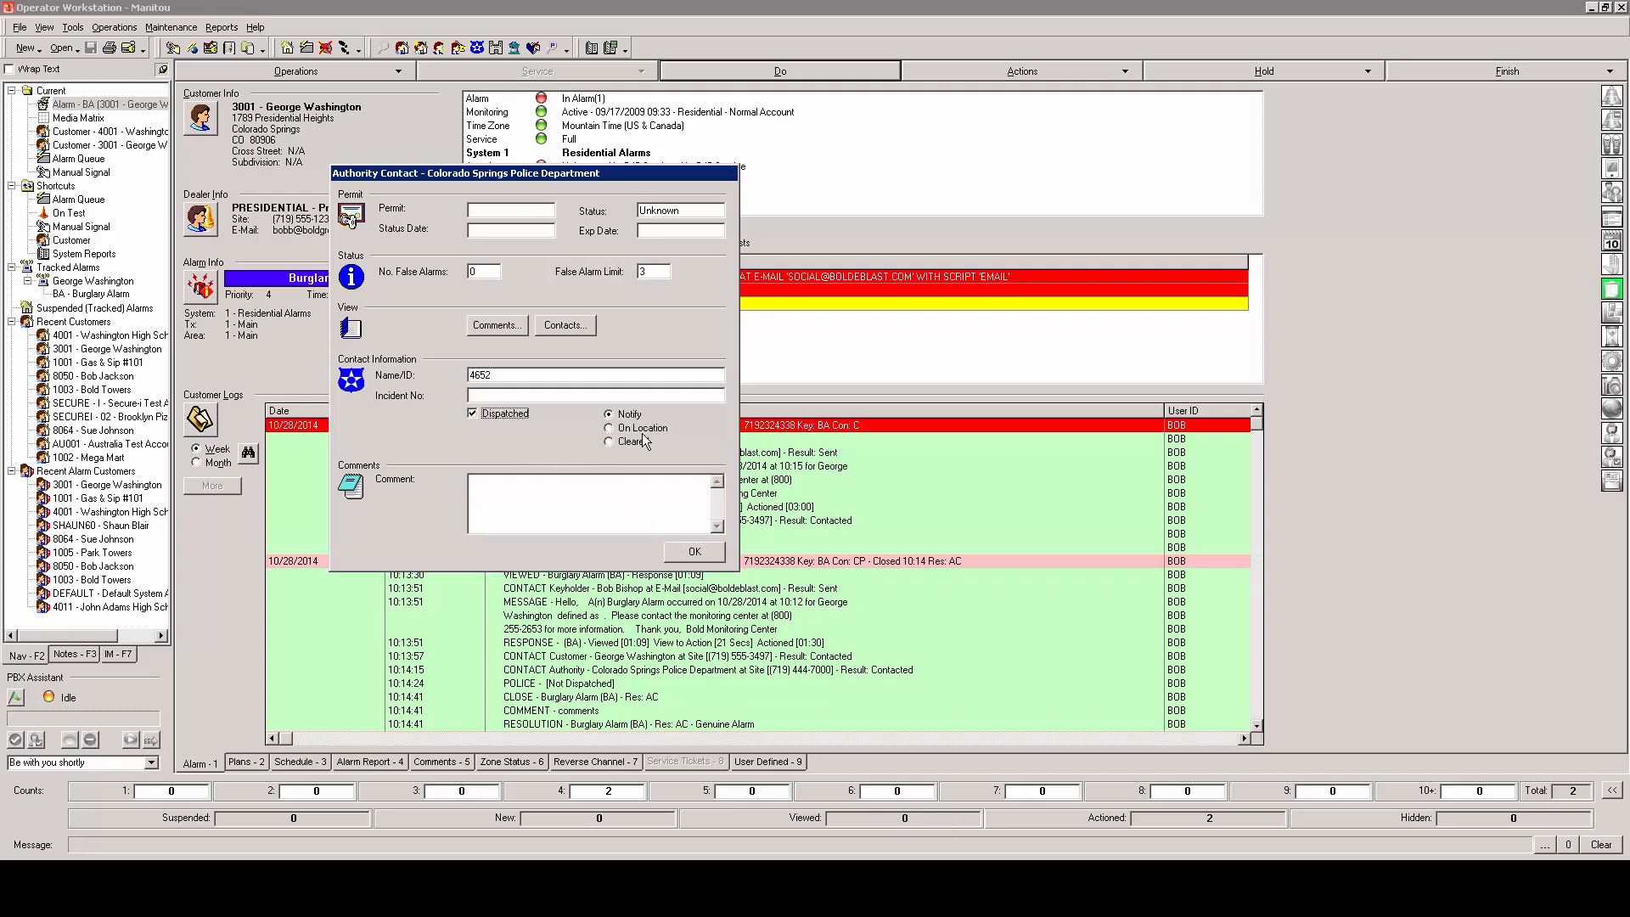
mouse_move(642, 452)
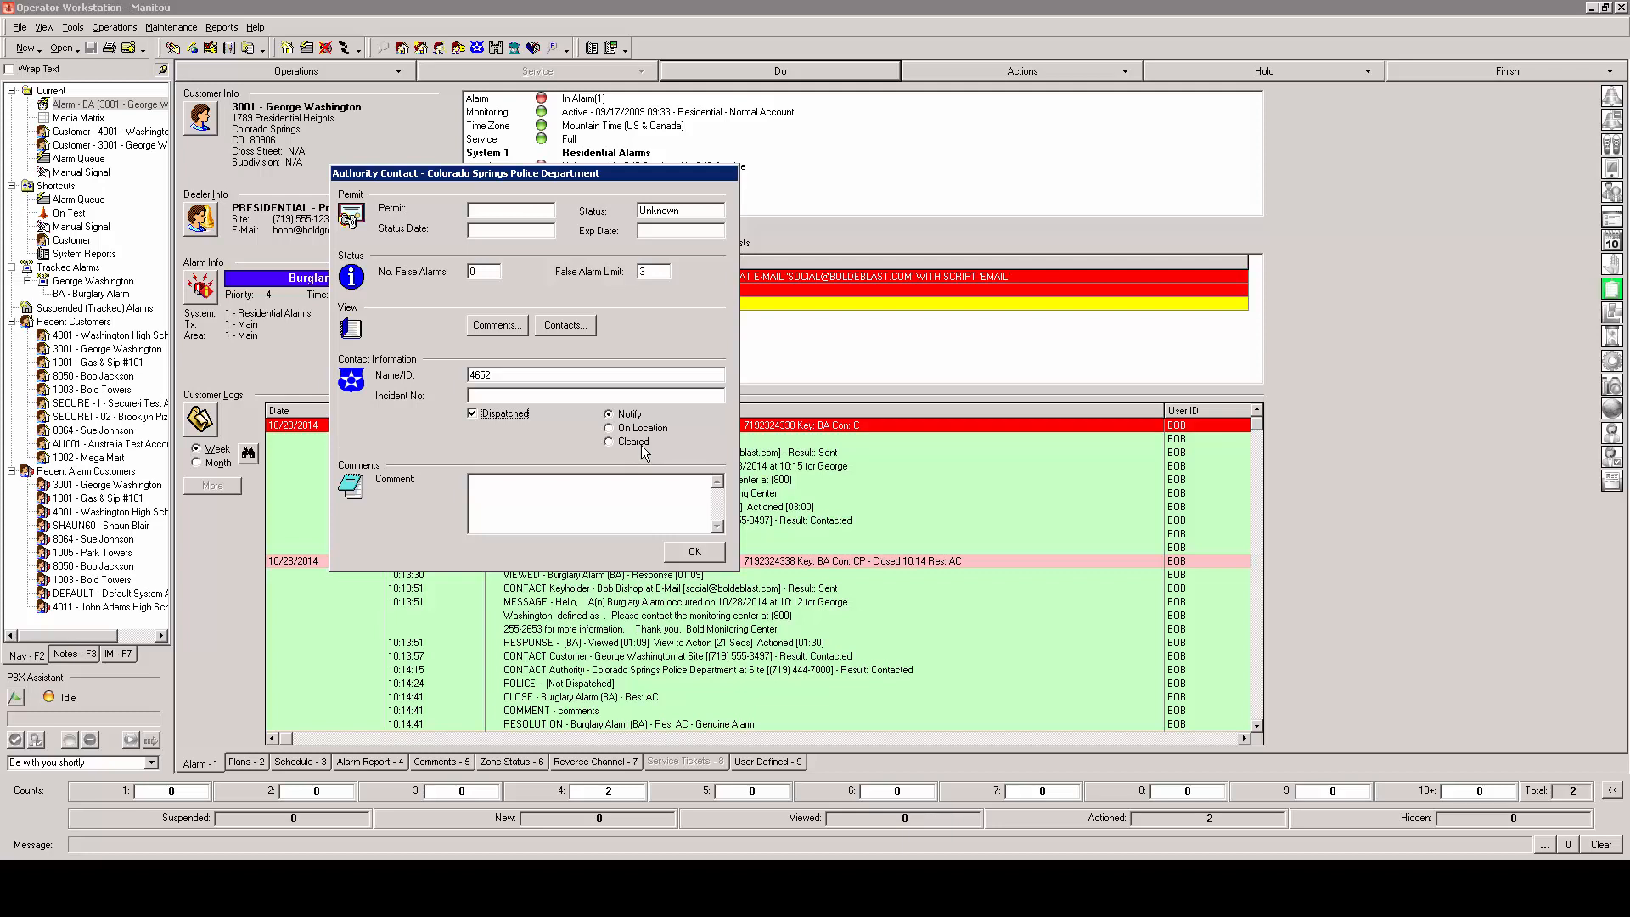
mouse_move(657, 489)
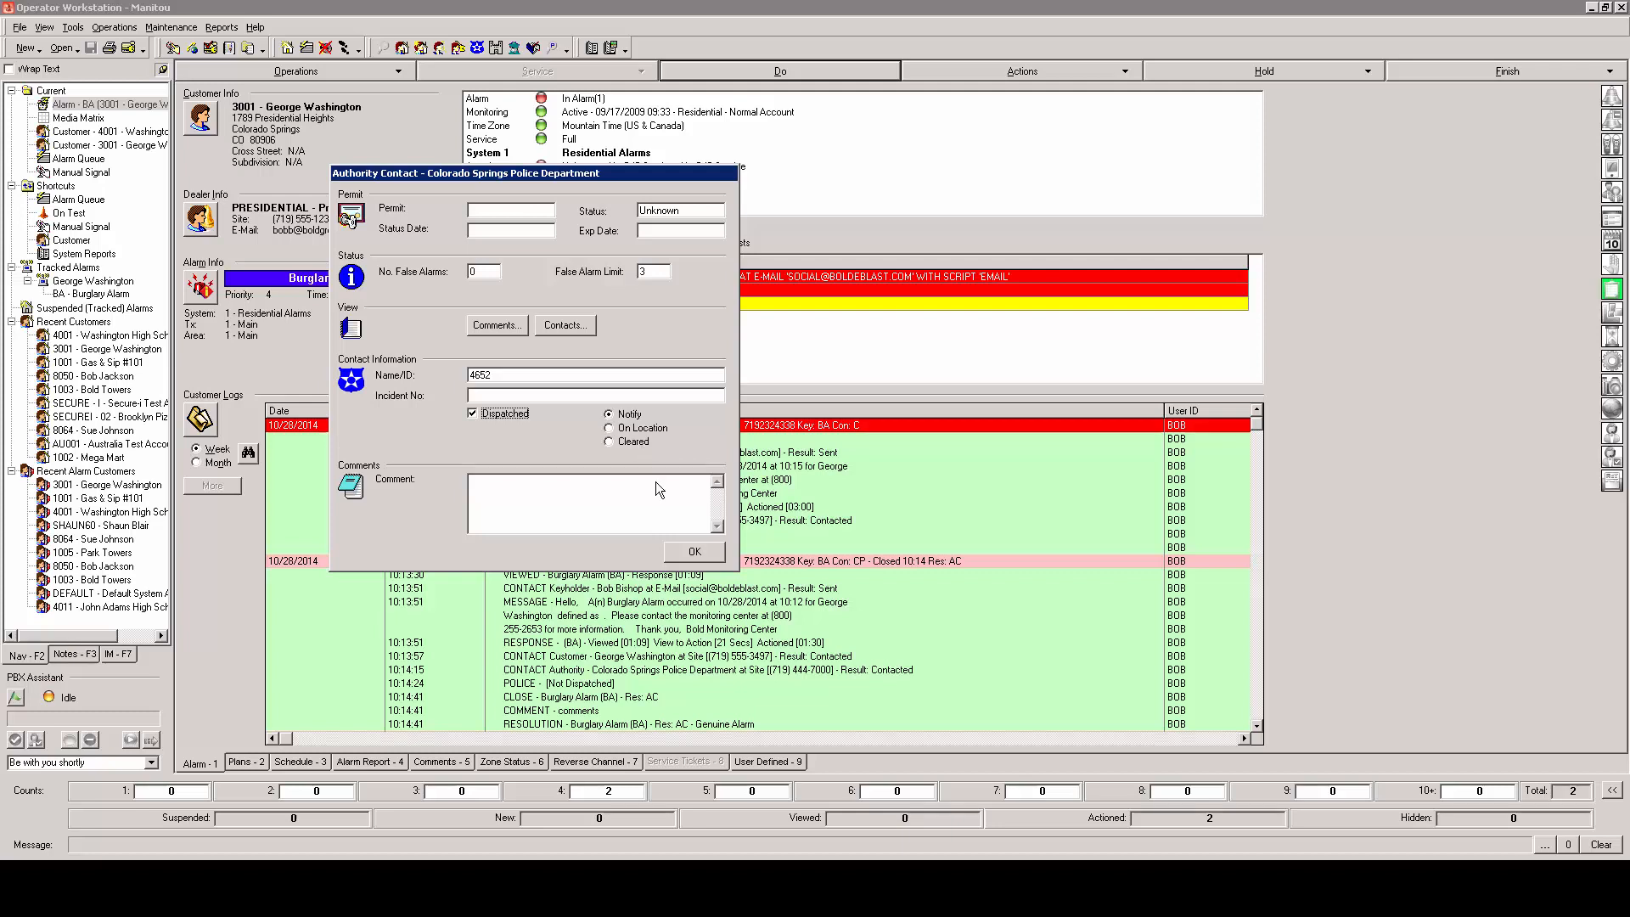
left_click(693, 551)
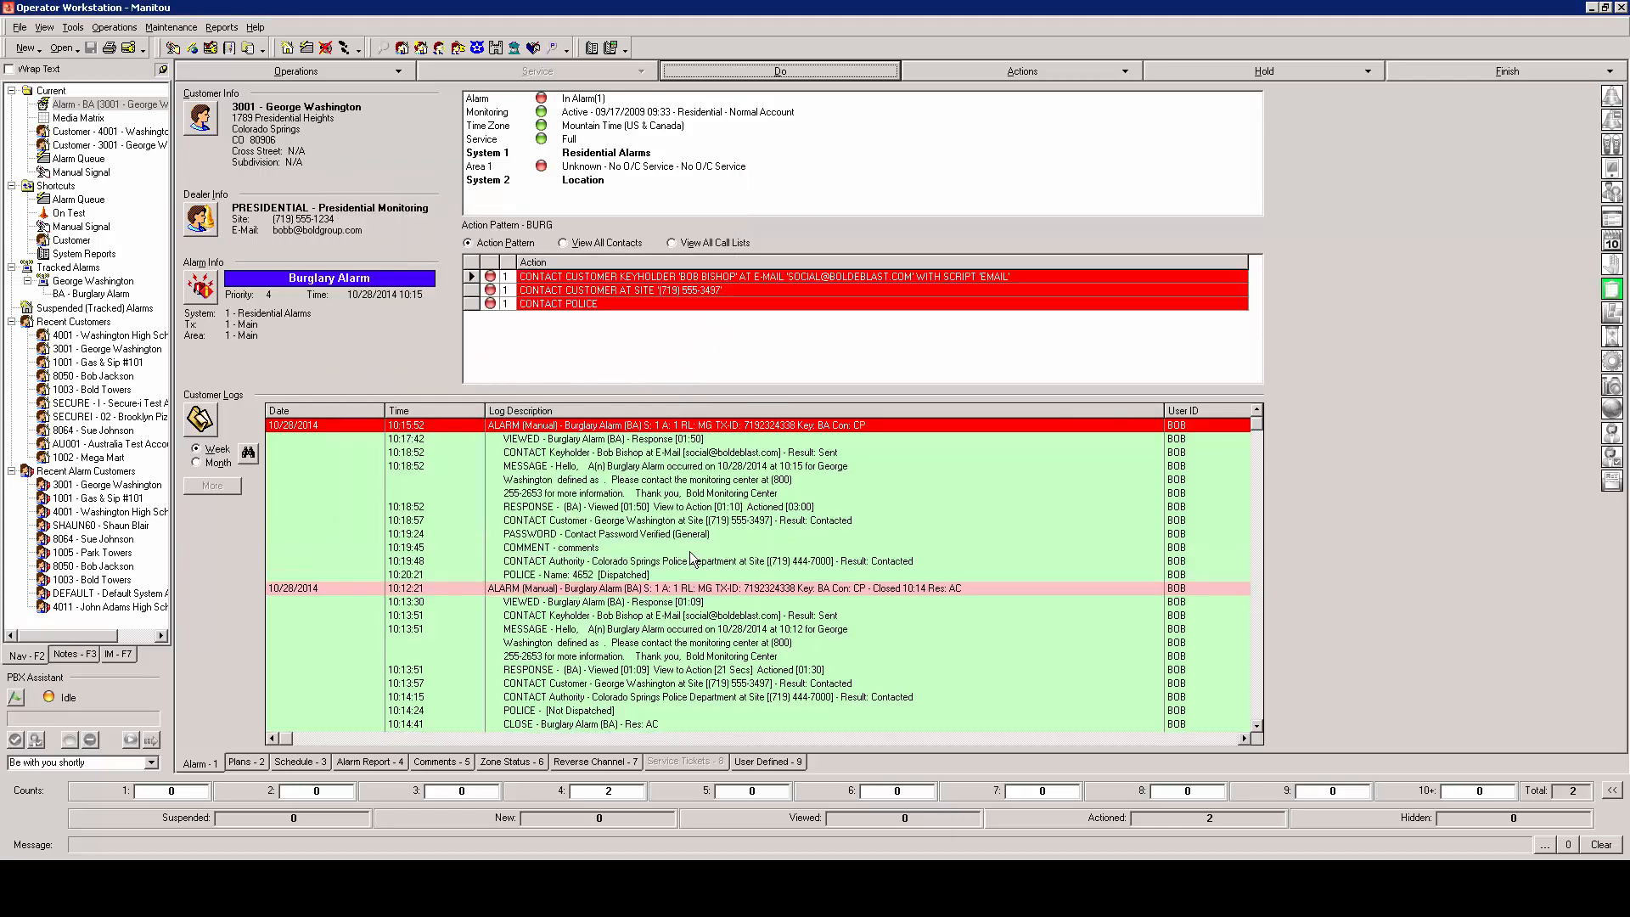
Step: Choose Close under Finish and expand the resolution code list
left_click(686, 548)
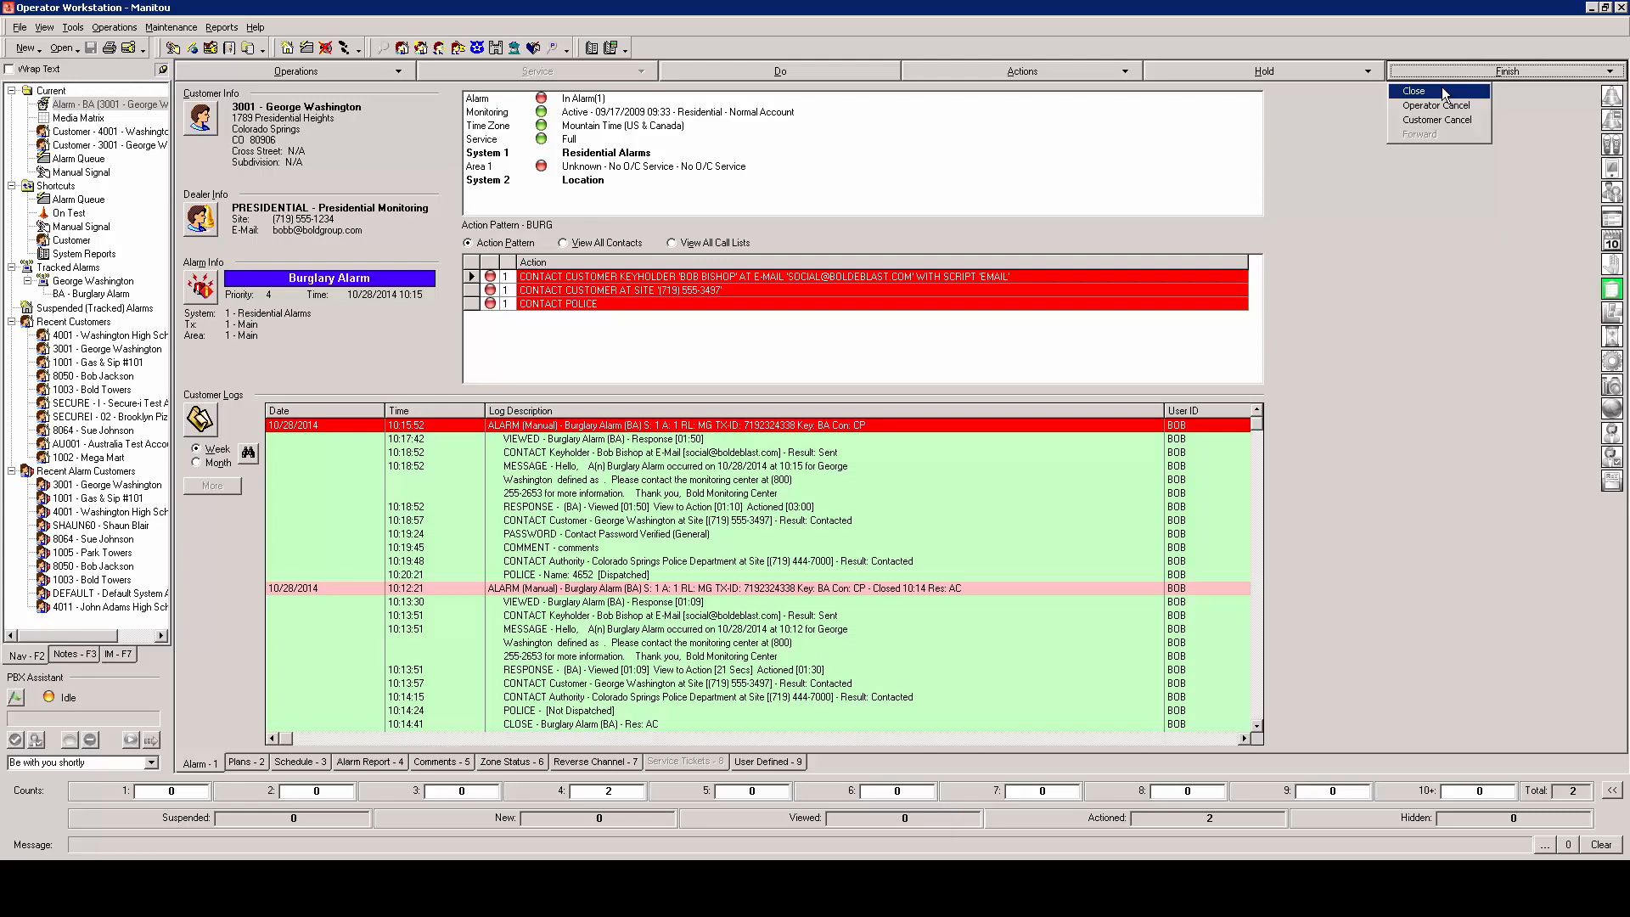
left_click(1414, 92)
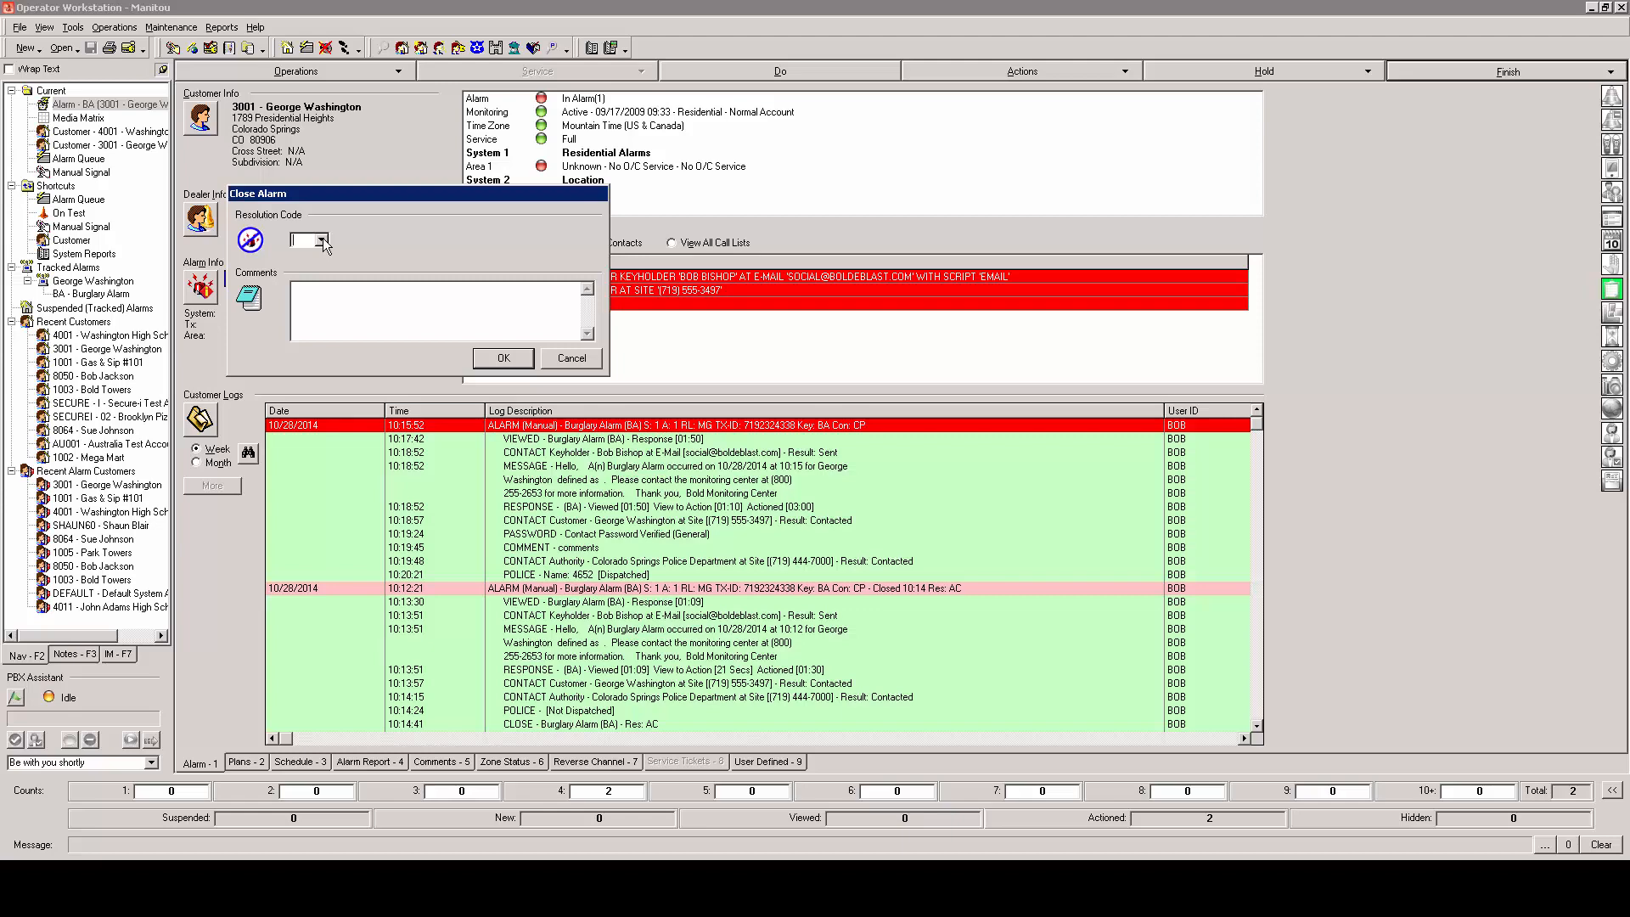
left_click(320, 240)
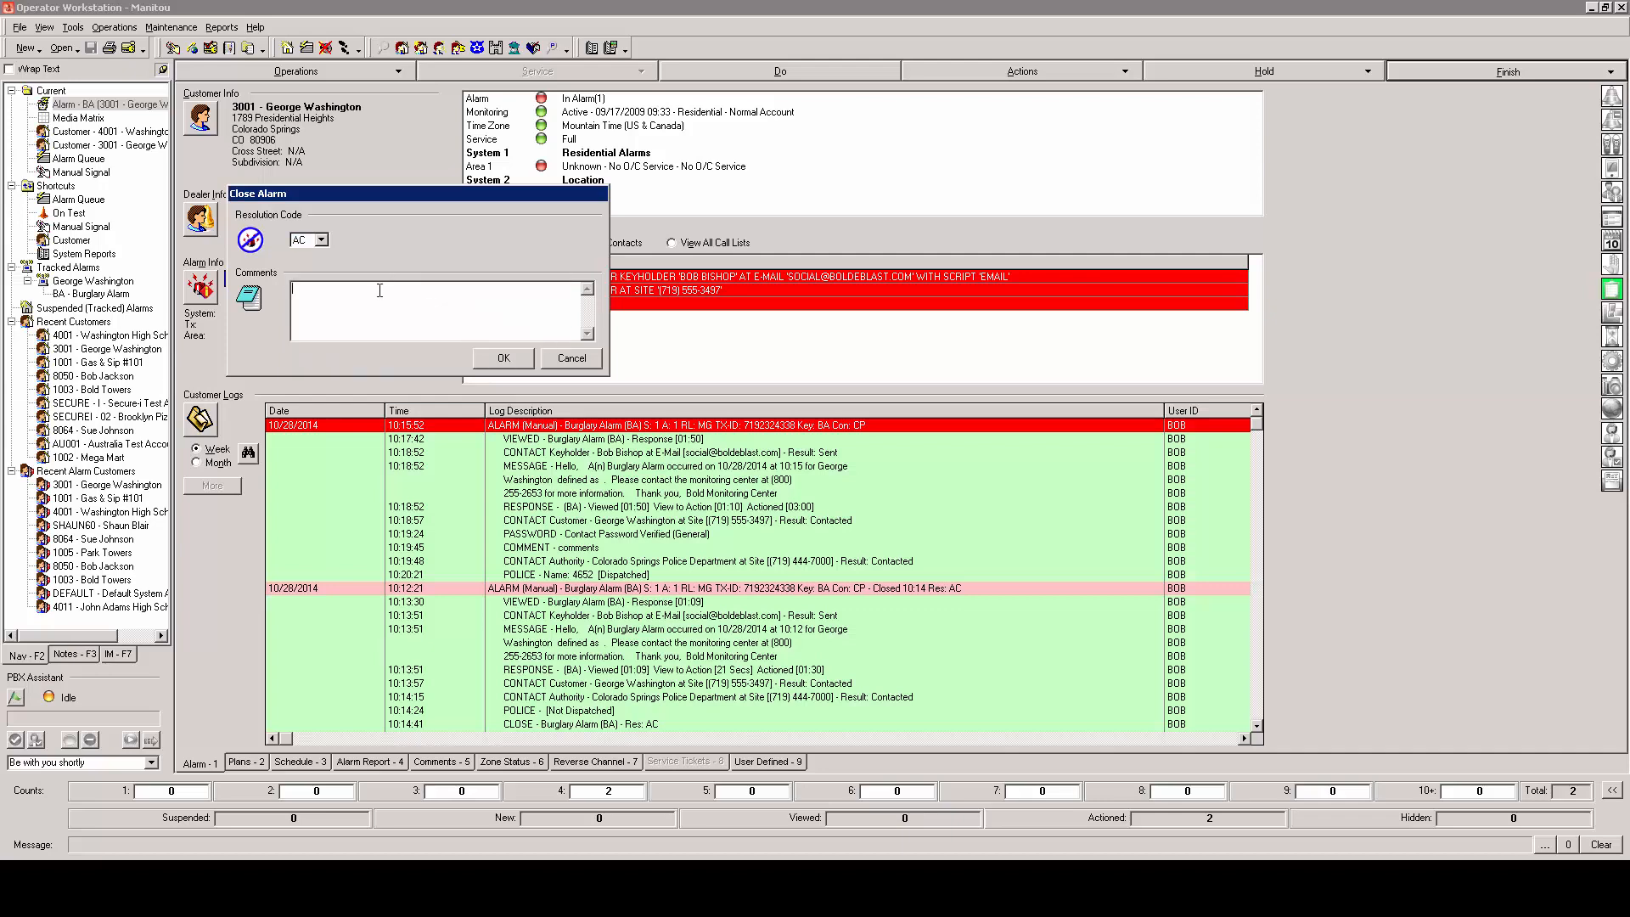
Step: Enter a closing comment and confirm closing George Washington's burglary alarm with code AC
type("comments")
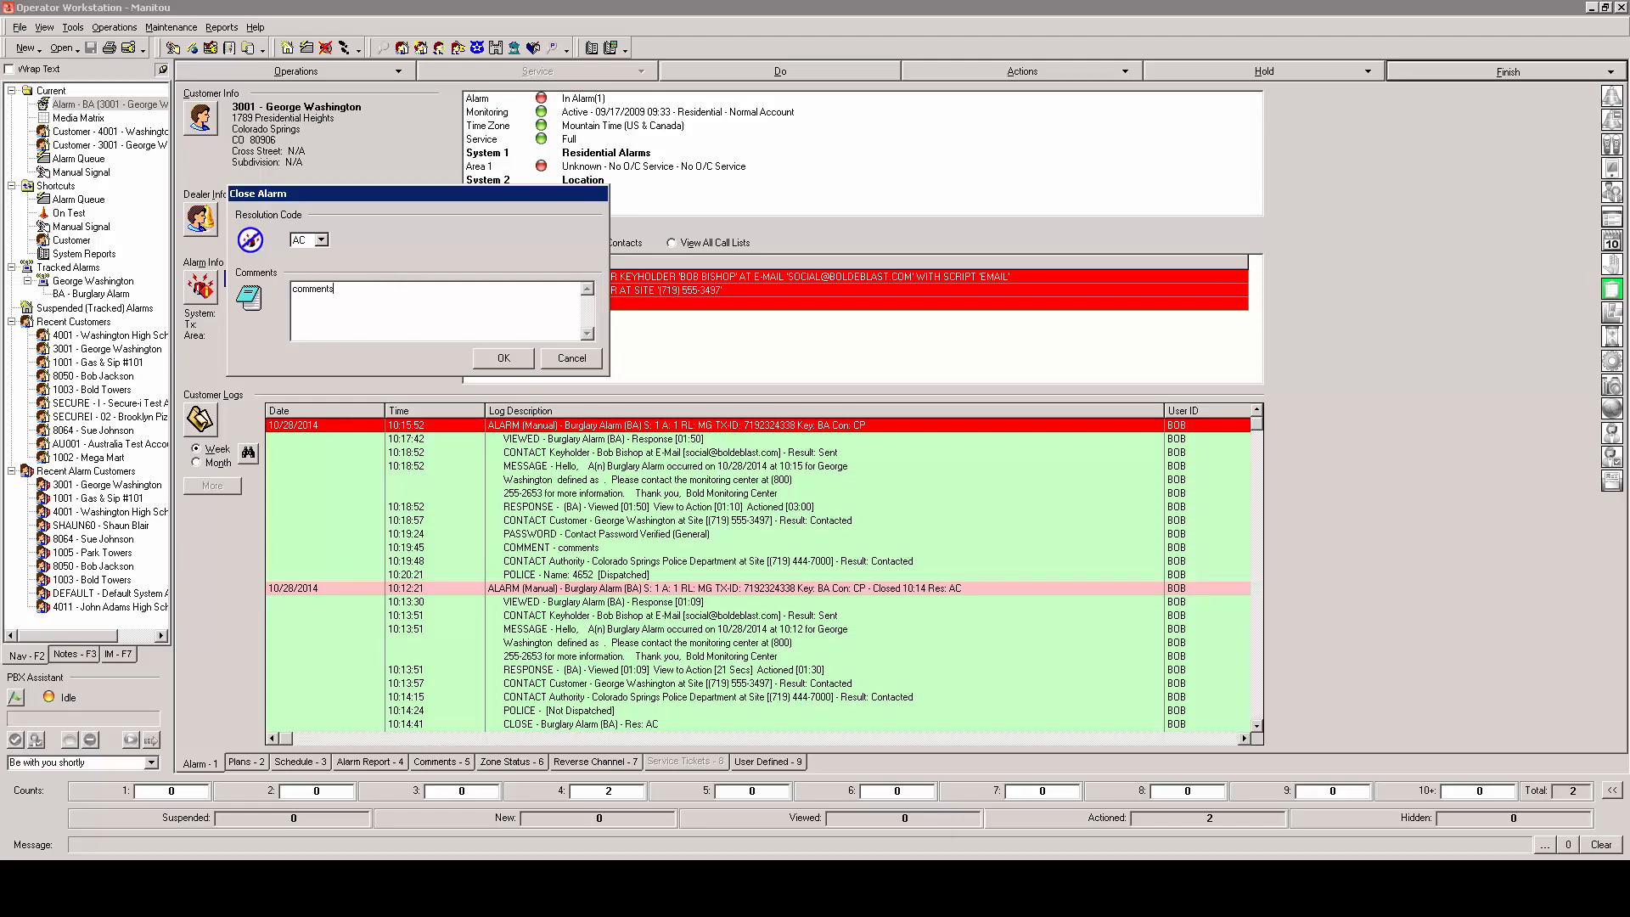
mouse_move(467, 341)
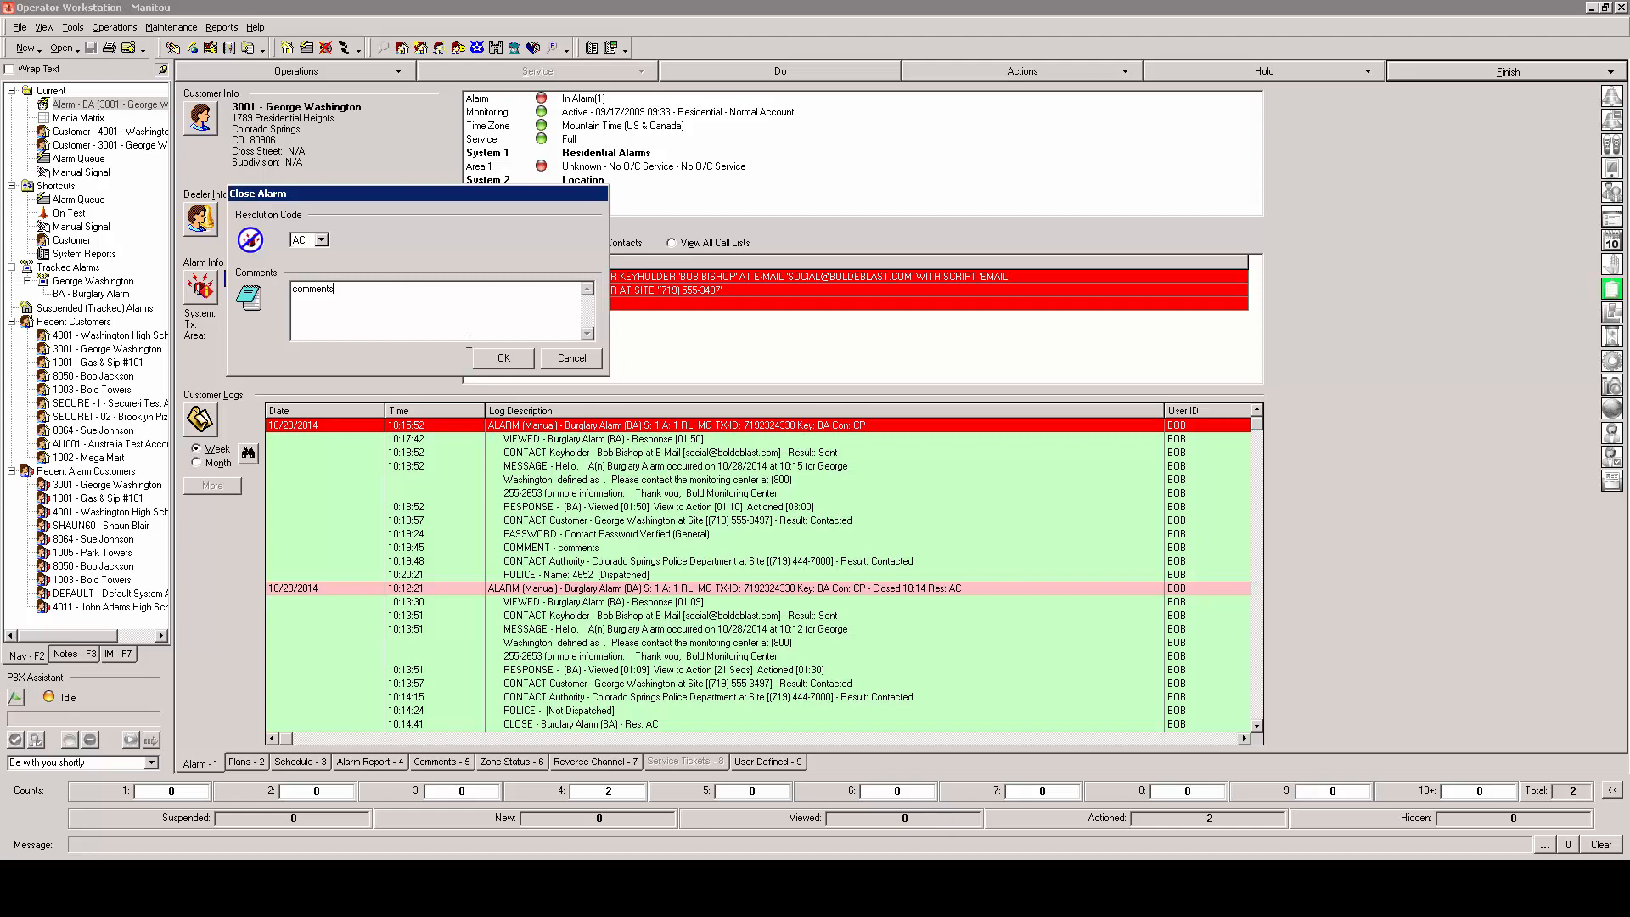
left_click(502, 358)
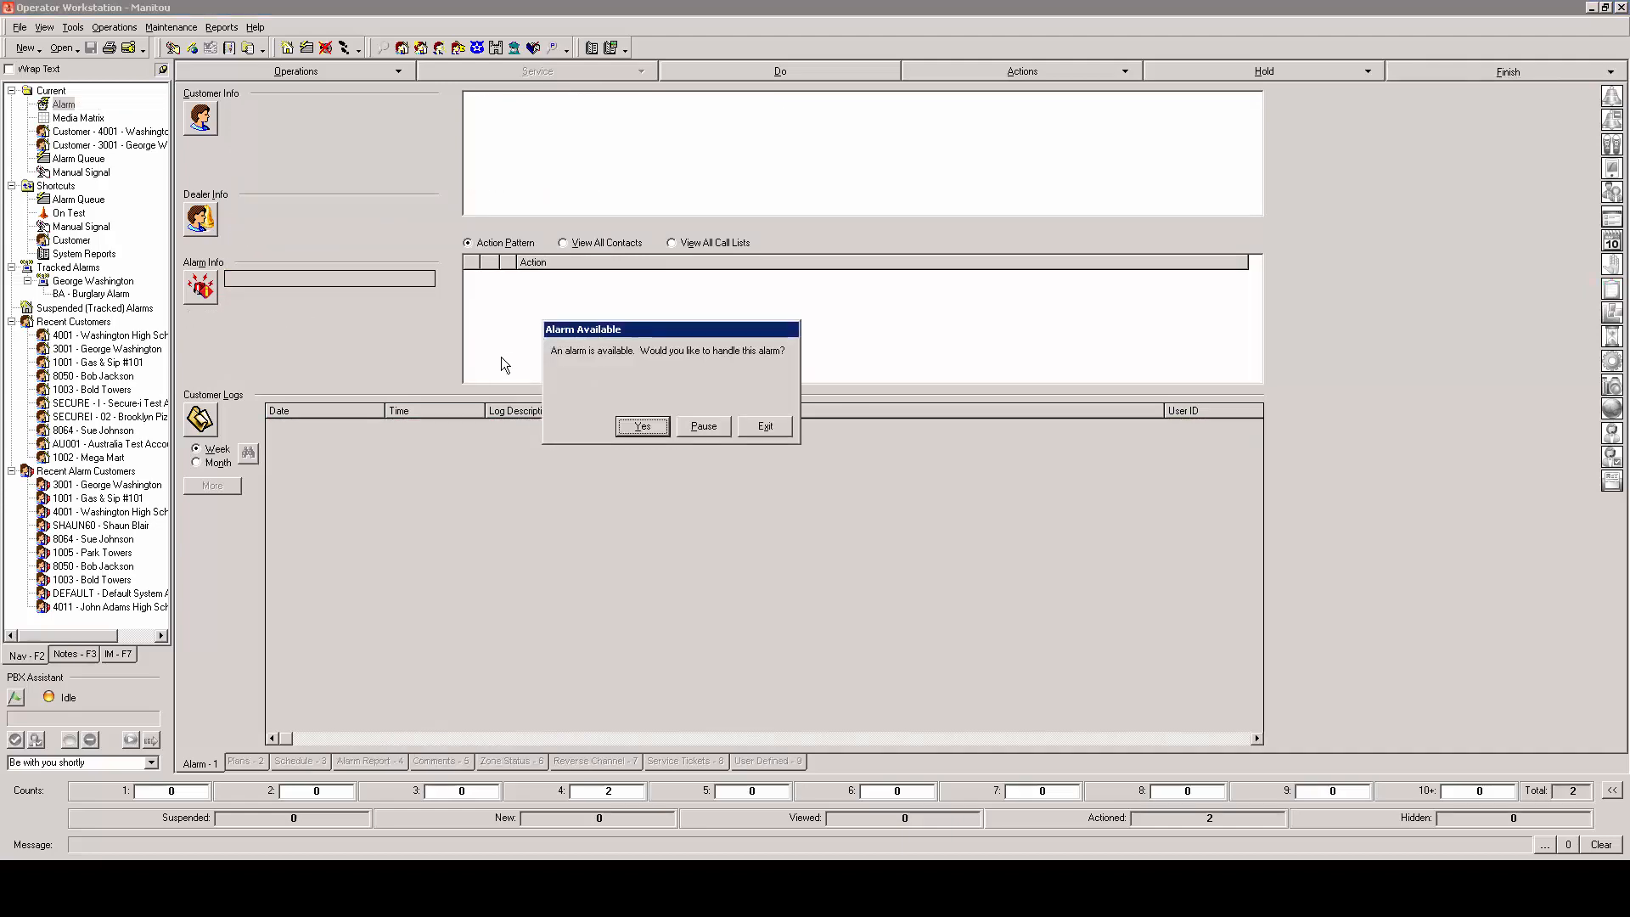